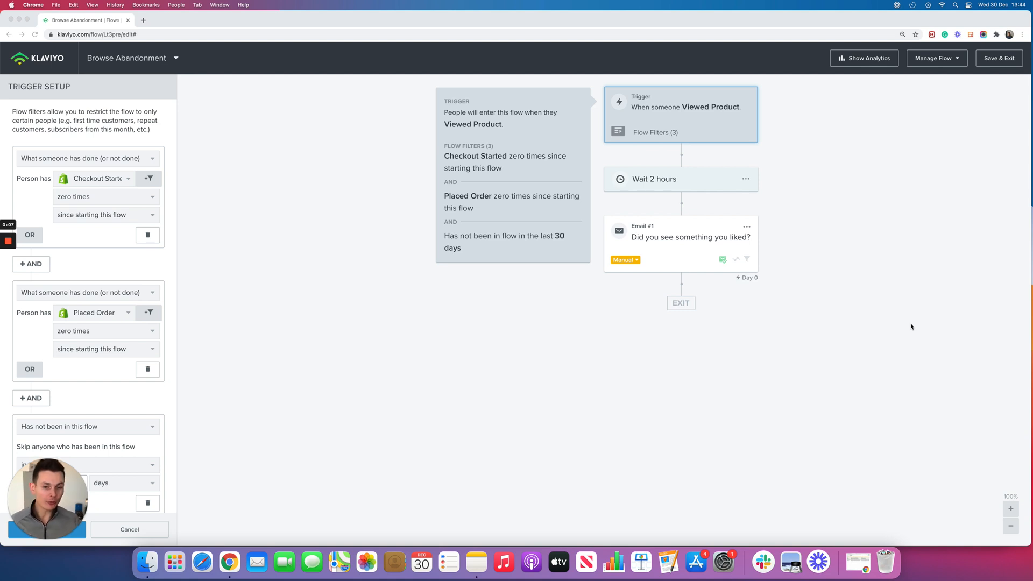
mouse_move(909, 335)
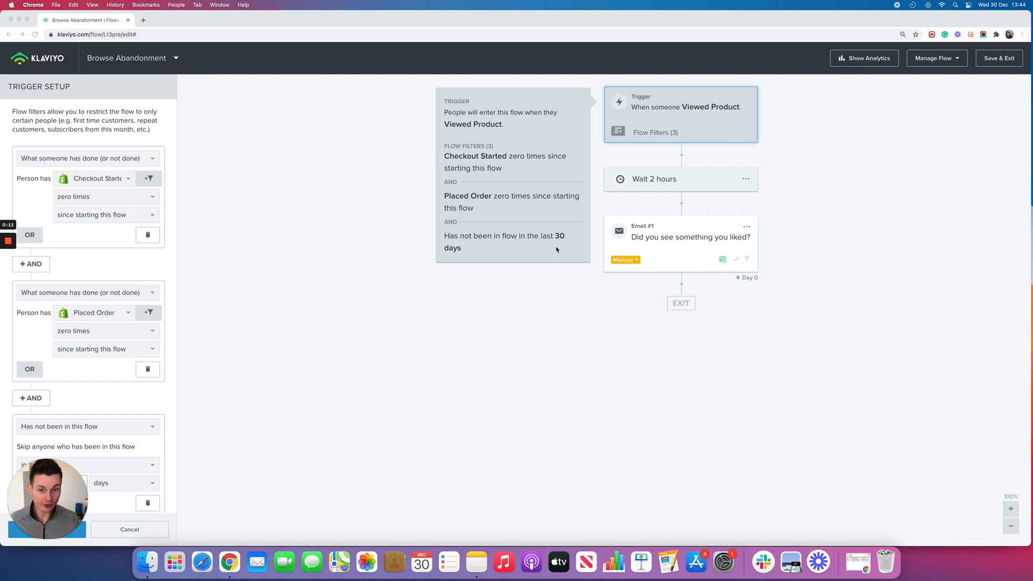
mouse_move(526, 387)
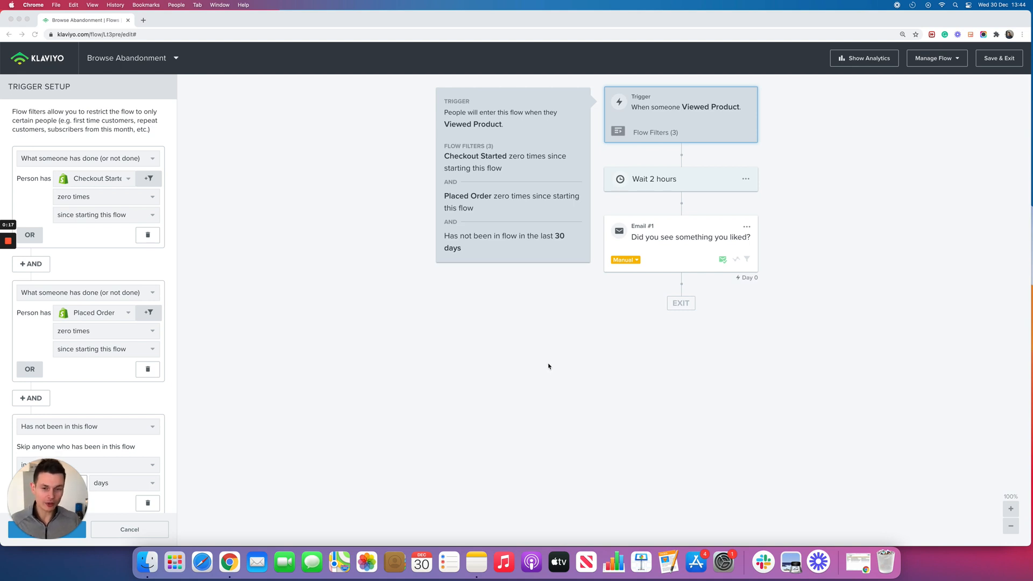
mouse_move(544, 366)
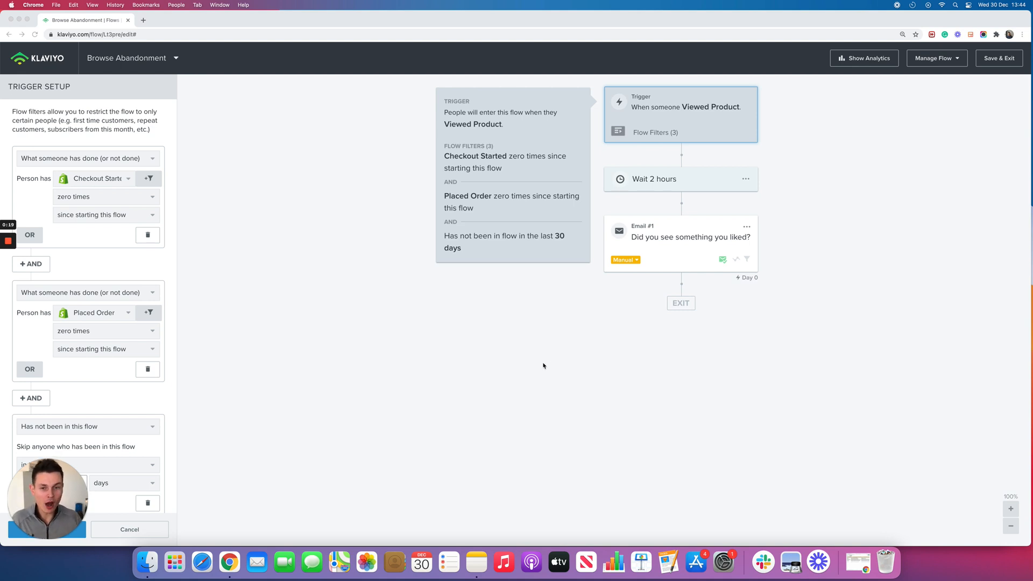
mouse_move(534, 141)
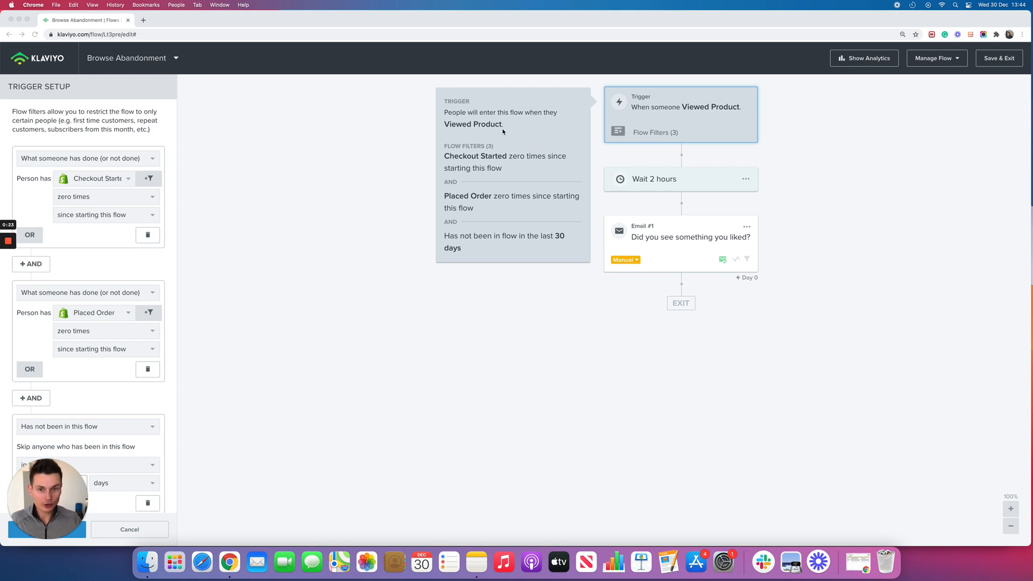
mouse_move(509, 131)
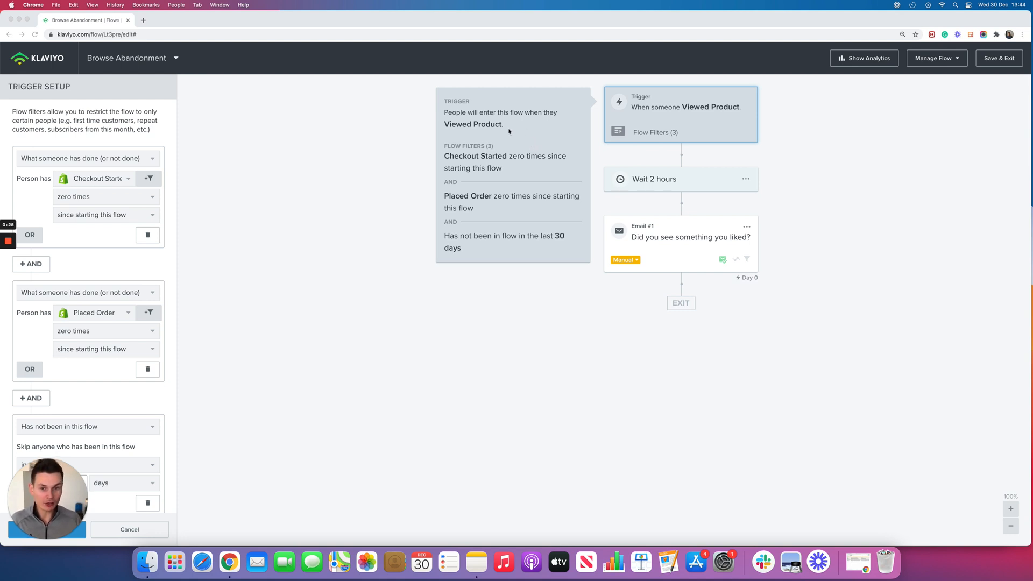
mouse_move(506, 131)
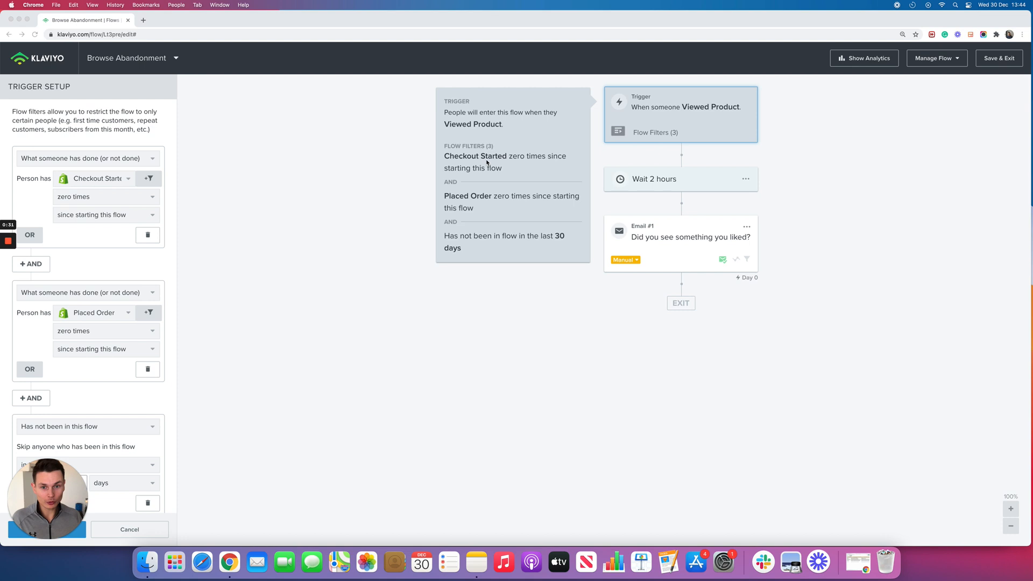
mouse_move(515, 174)
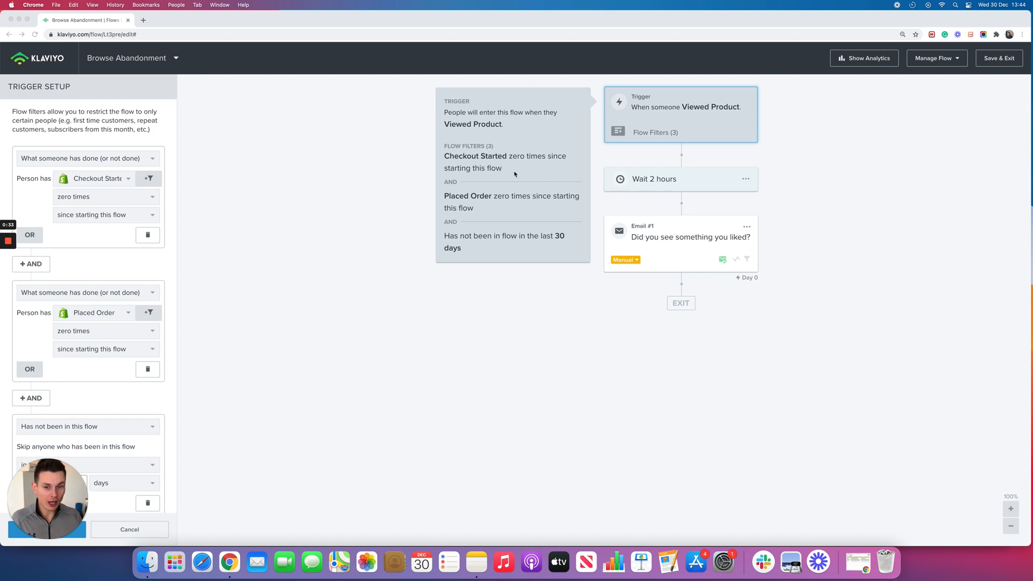
mouse_move(494, 213)
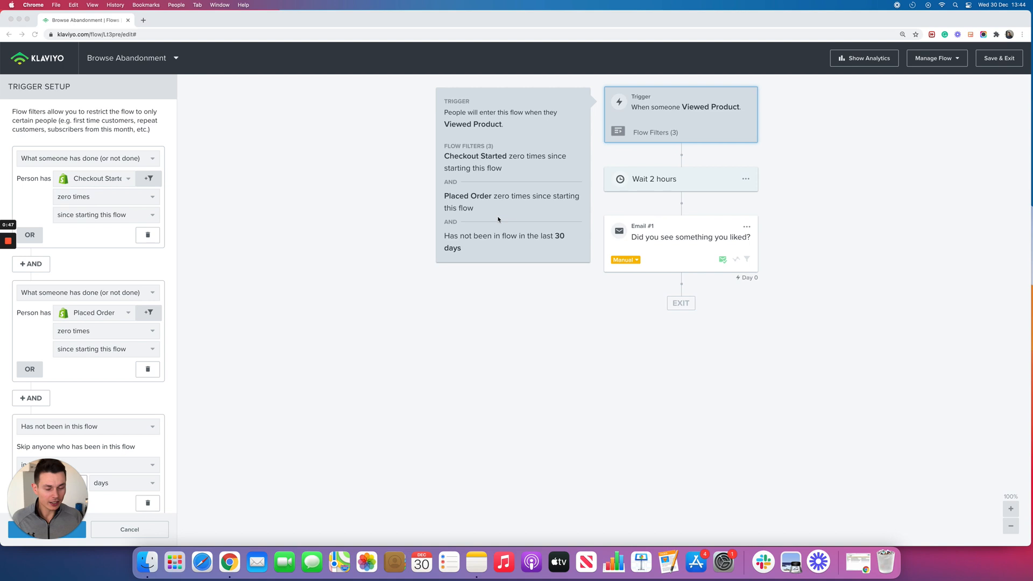
mouse_move(541, 221)
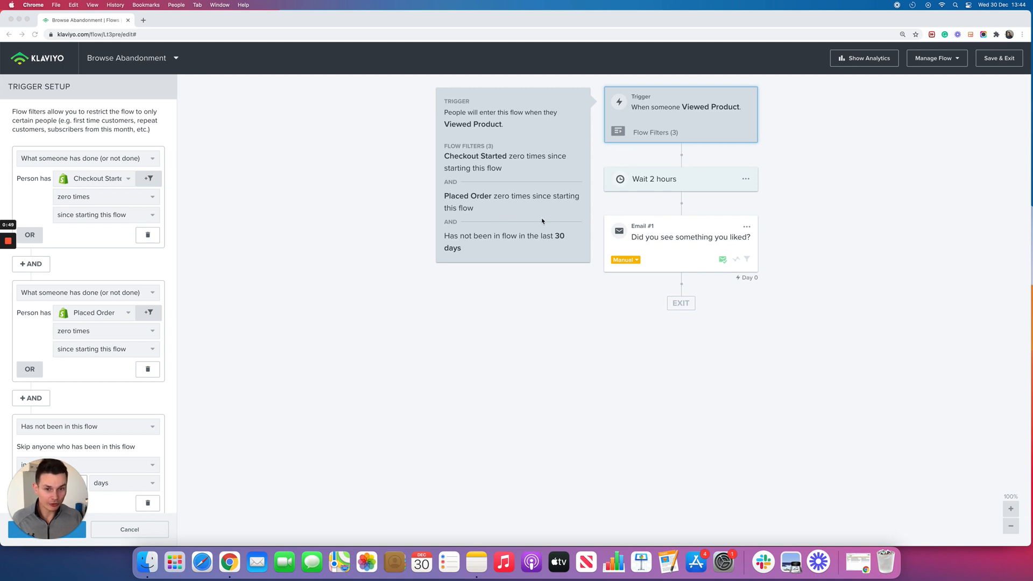
mouse_move(701, 110)
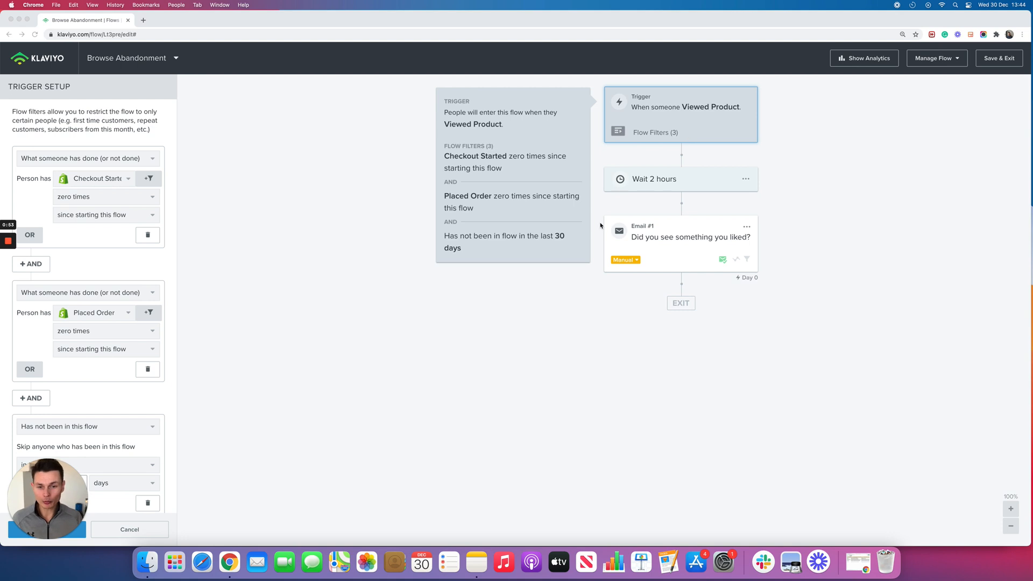
mouse_move(479, 251)
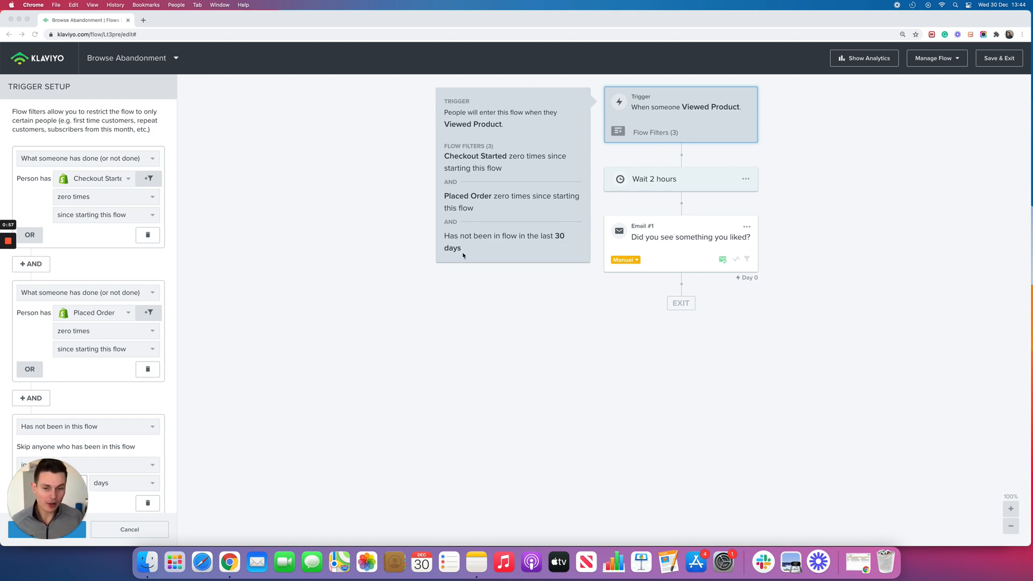
mouse_move(441, 256)
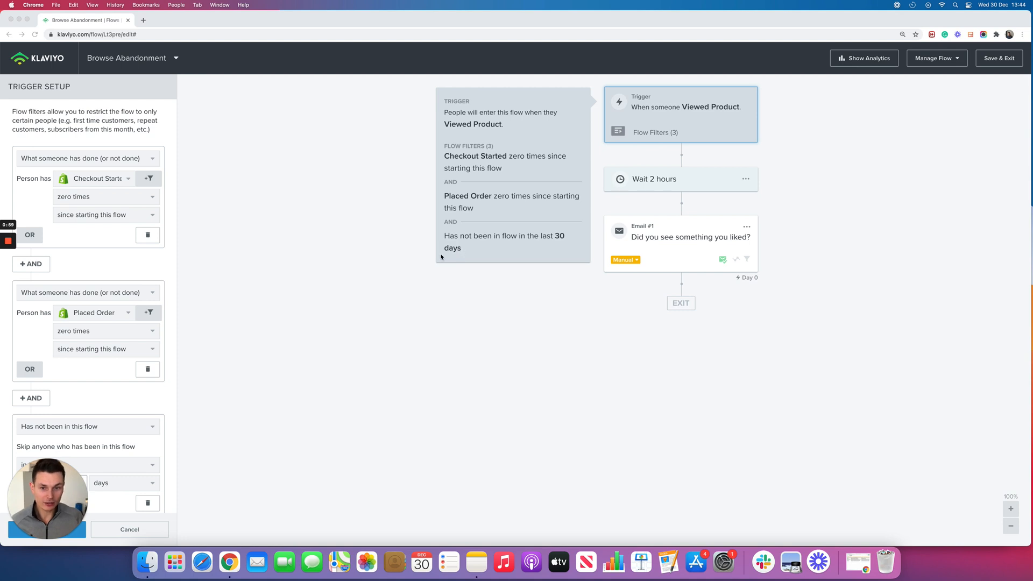
mouse_move(472, 257)
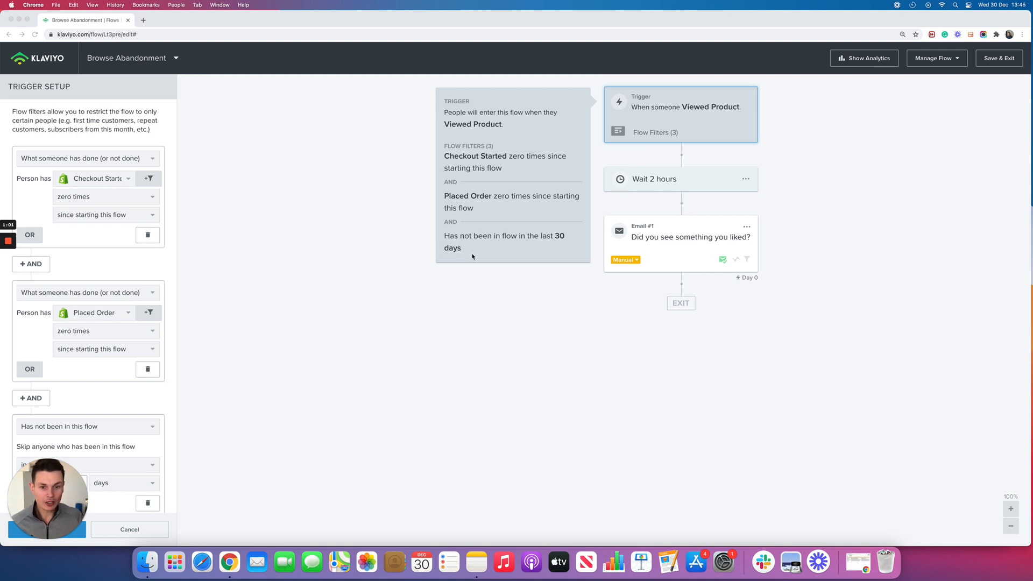
mouse_move(531, 264)
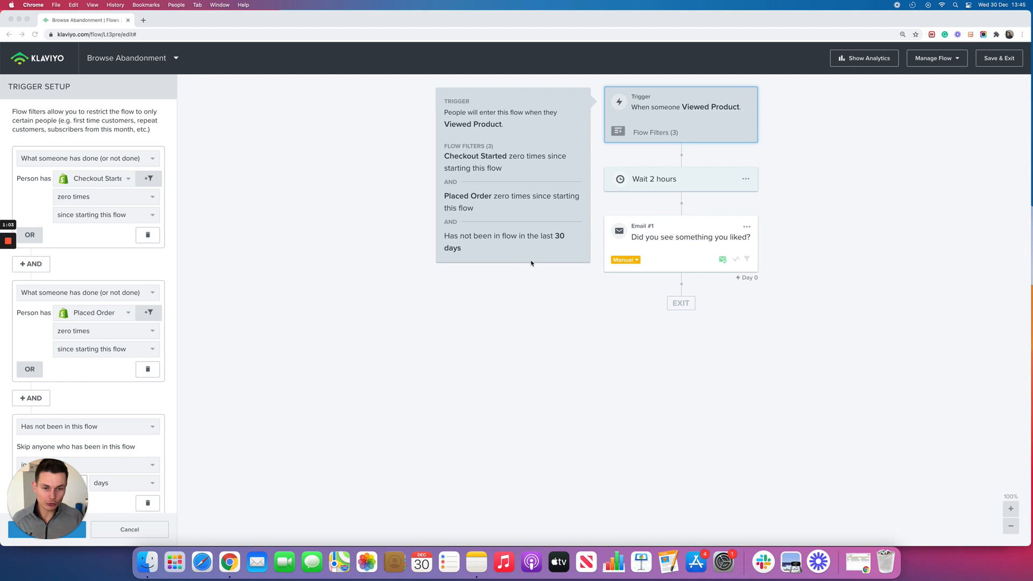
mouse_move(499, 258)
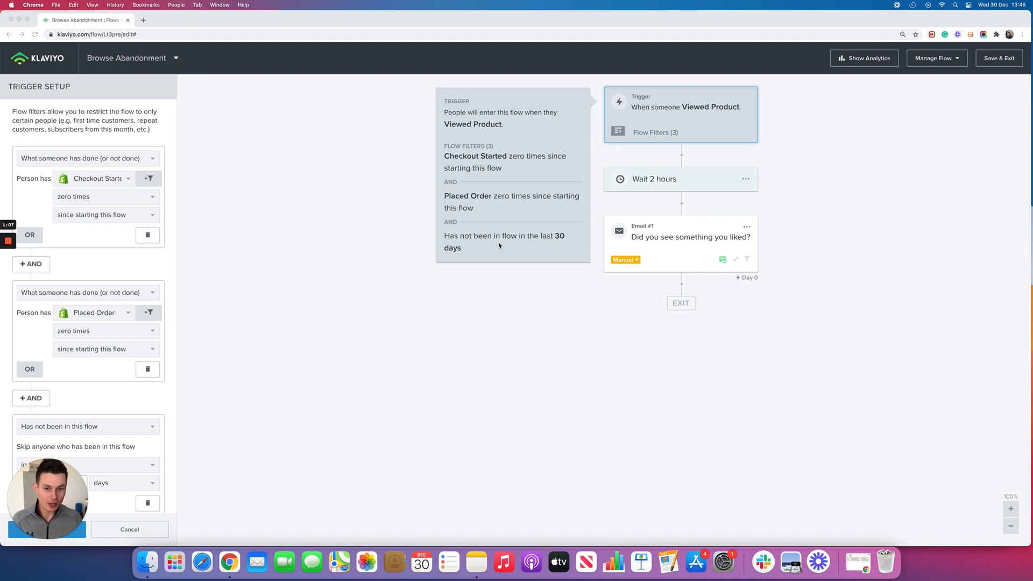
mouse_move(515, 256)
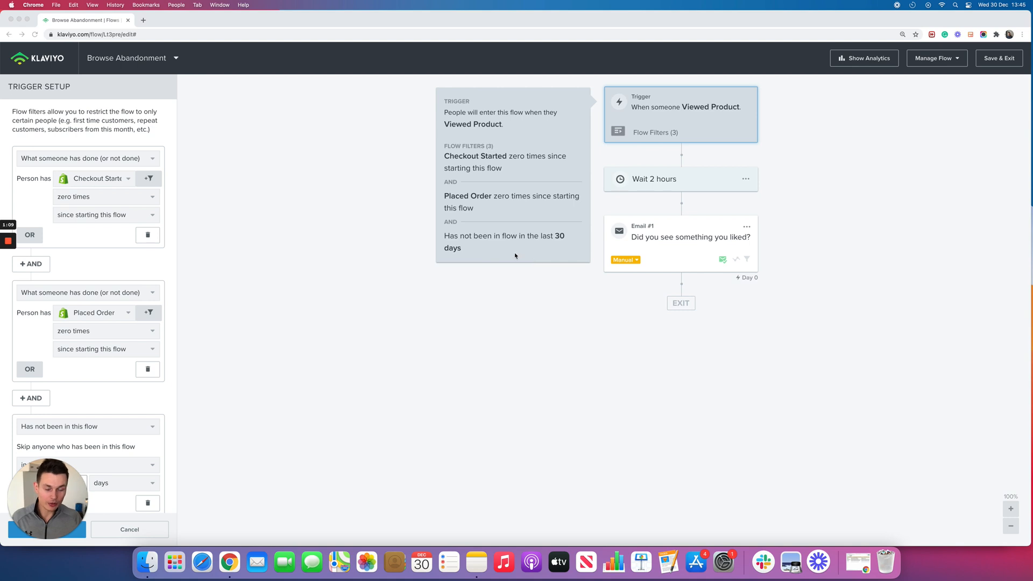
mouse_move(466, 256)
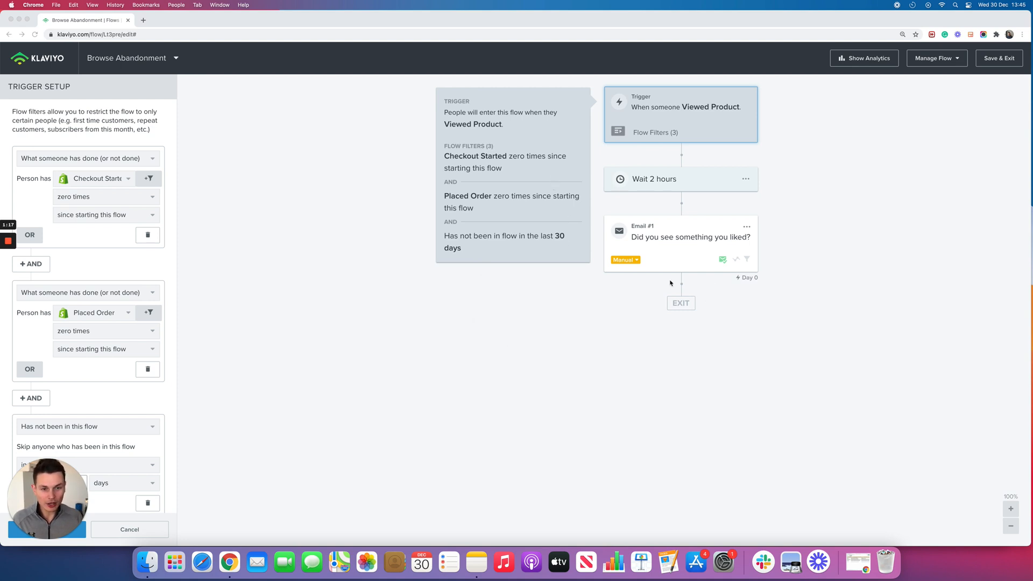
mouse_move(647, 204)
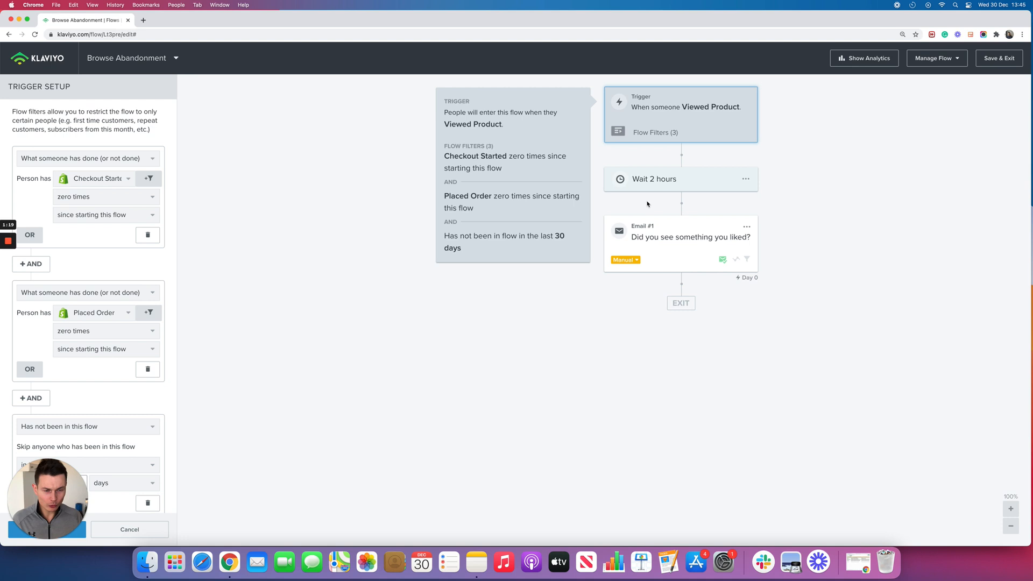
mouse_move(505, 304)
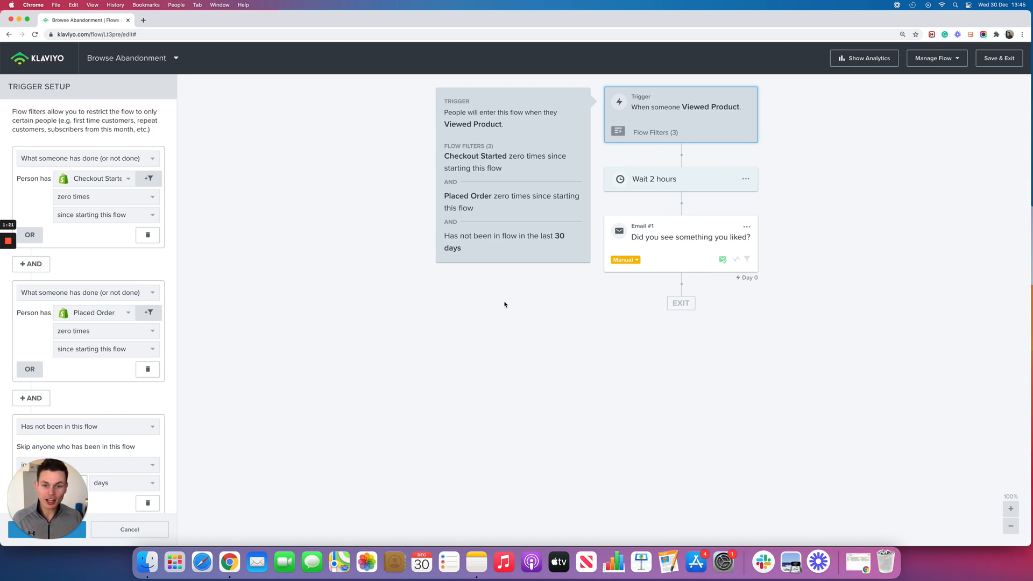
mouse_move(560, 176)
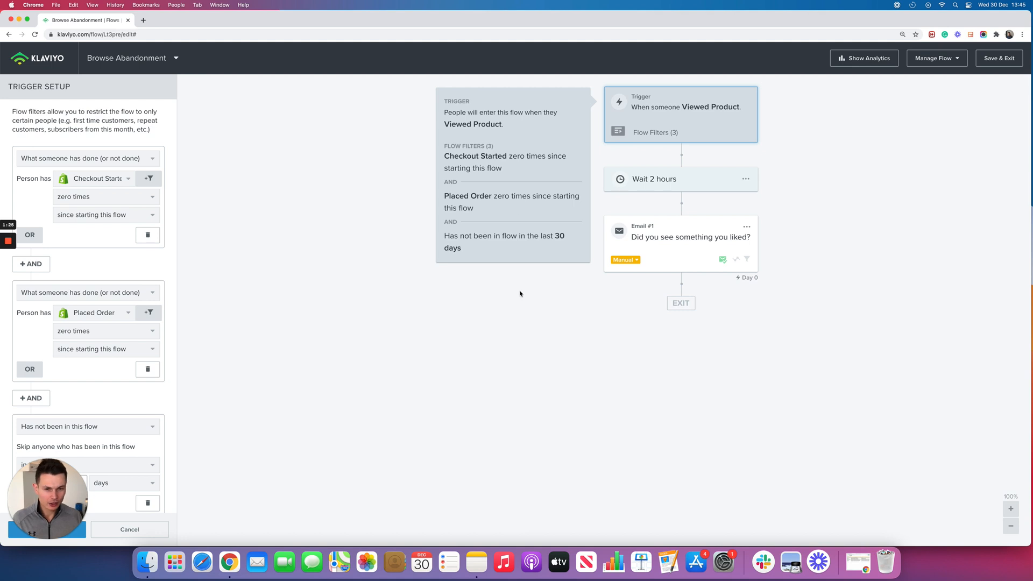
mouse_move(523, 321)
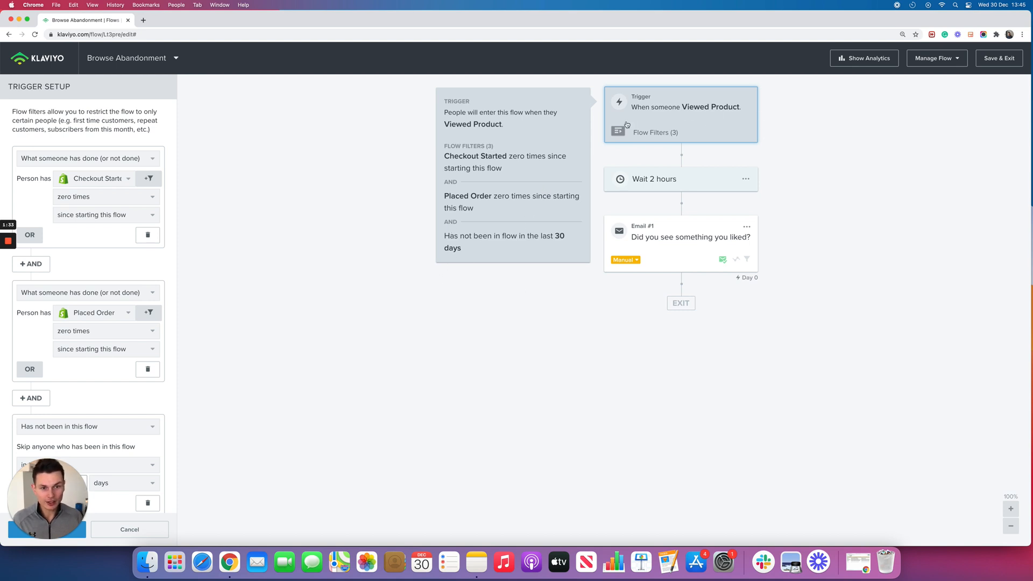
Disable Smart Sending on Email #1, then bring up the trigger's flow filters for editing
click(681, 244)
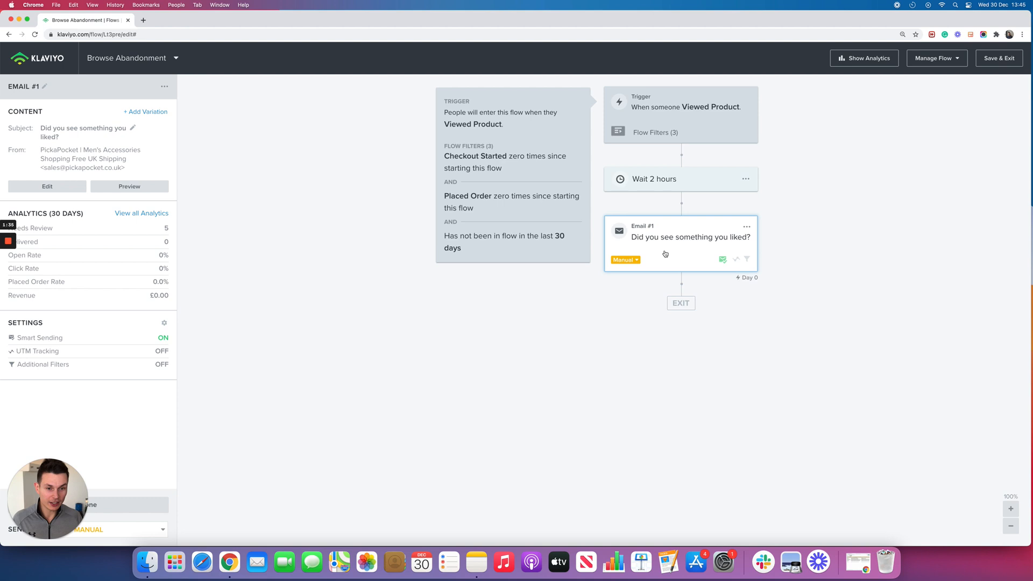
mouse_move(669, 278)
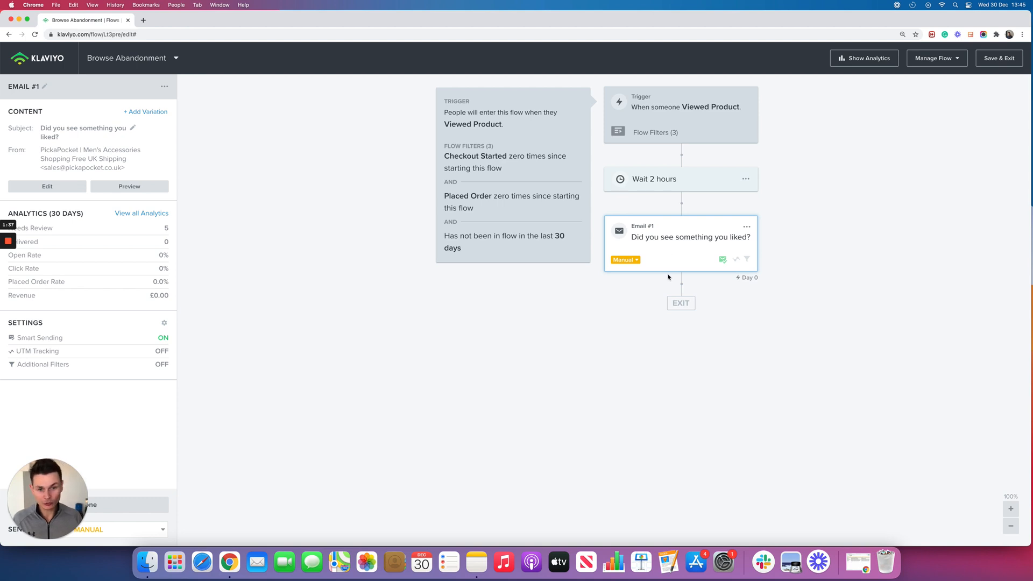
mouse_move(600, 369)
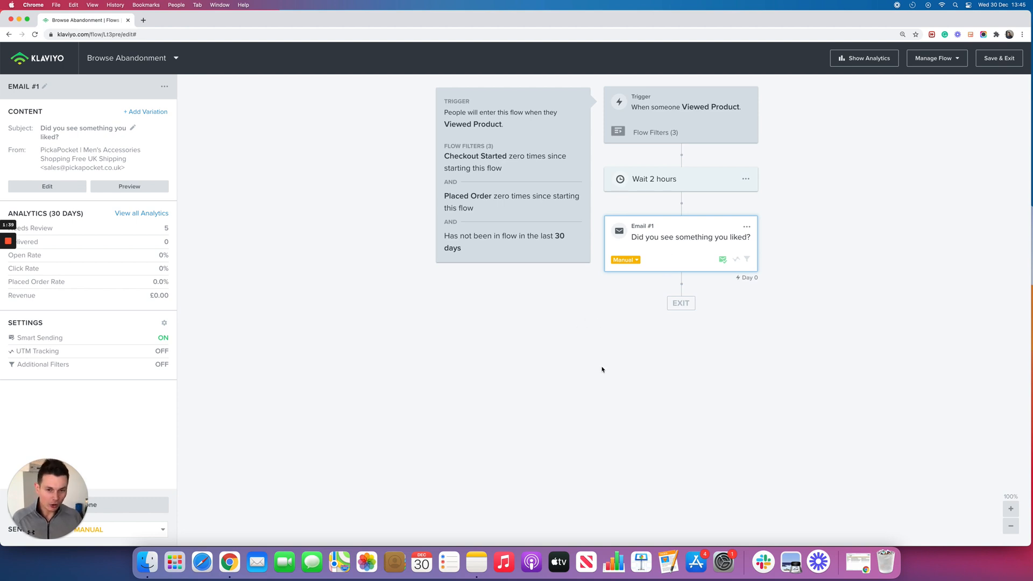
mouse_move(723, 259)
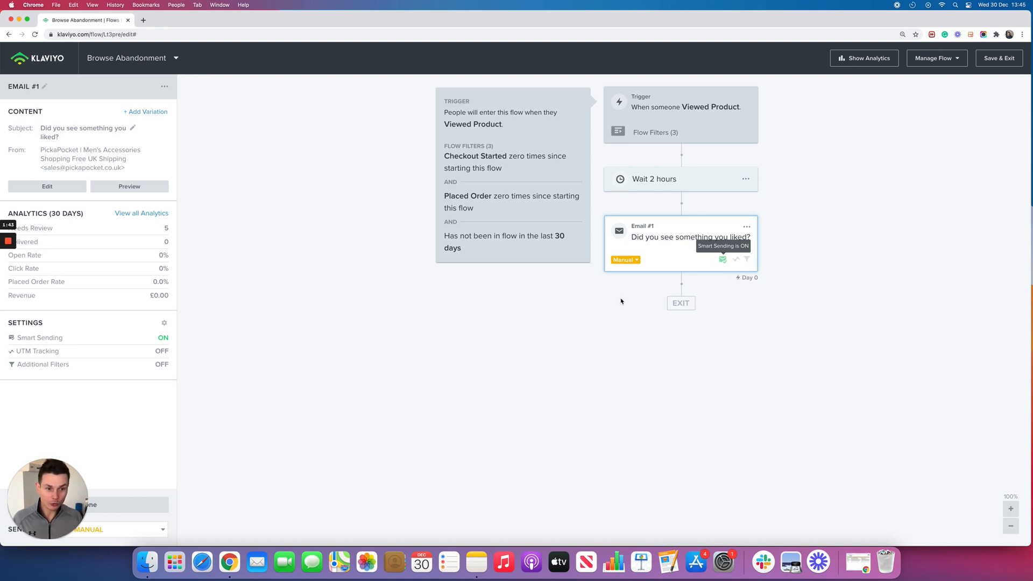
mouse_move(680, 295)
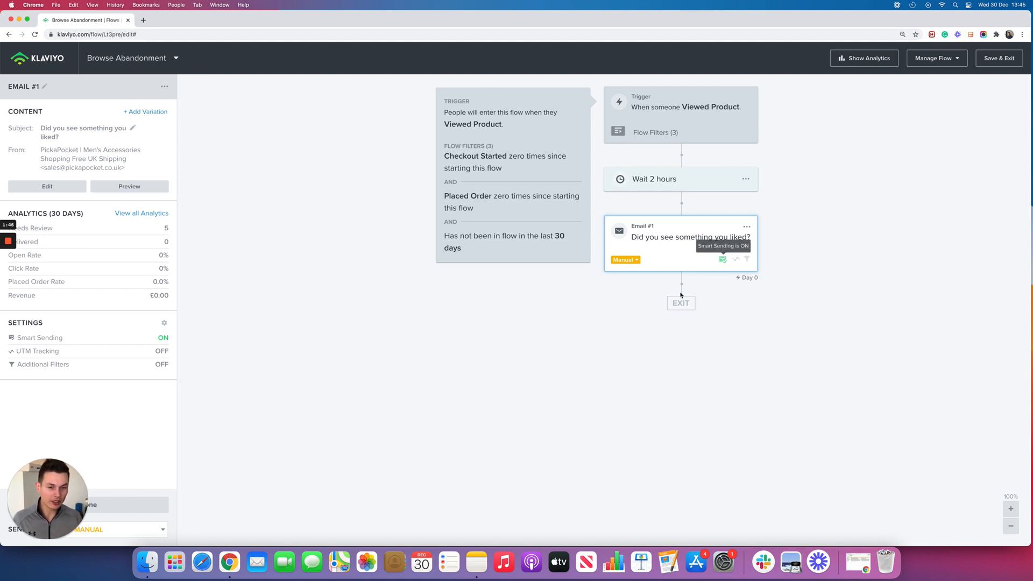
mouse_move(507, 363)
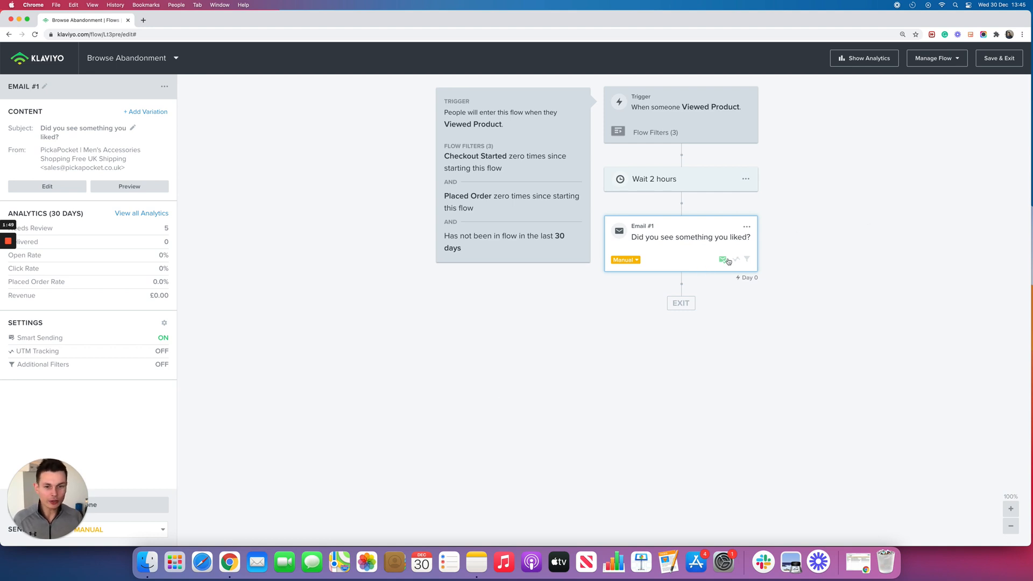
mouse_move(699, 256)
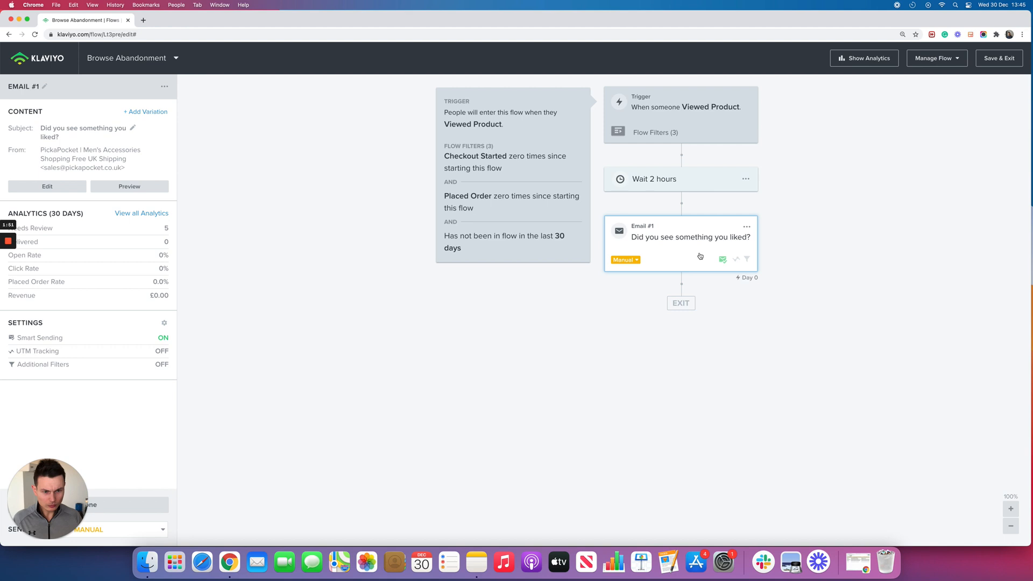
mouse_move(658, 280)
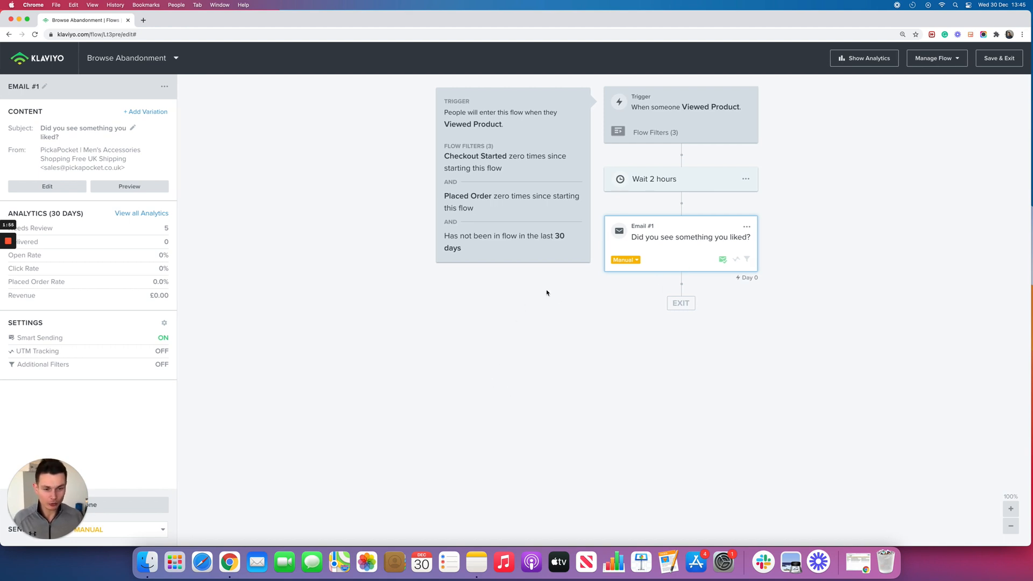
mouse_move(506, 359)
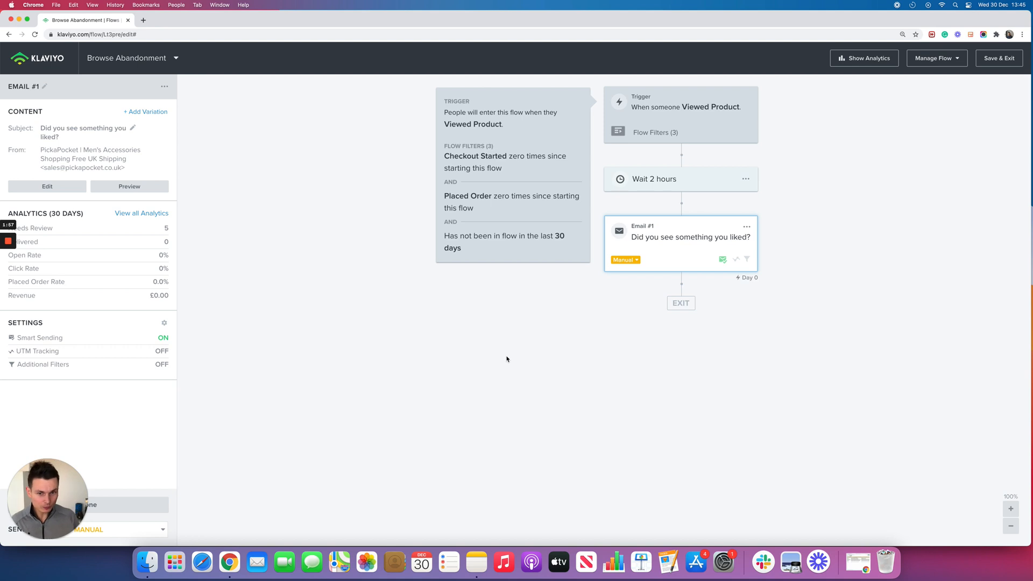
mouse_move(473, 204)
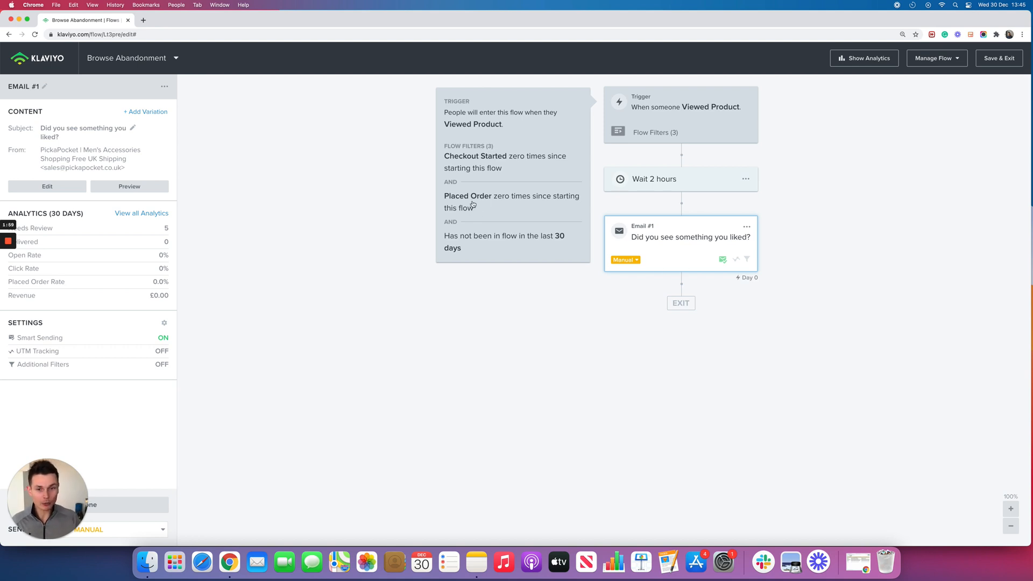
mouse_move(722, 259)
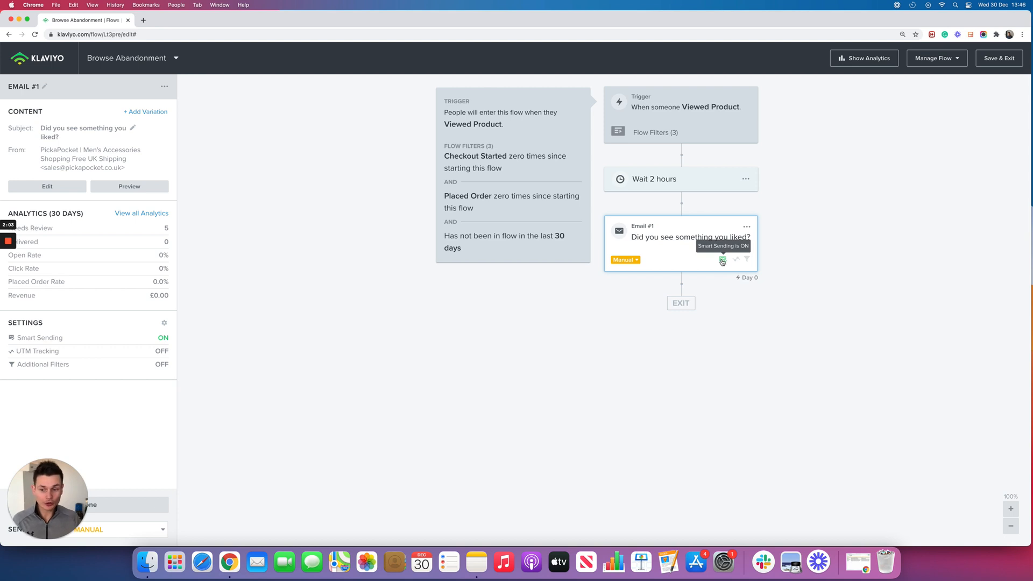
mouse_move(674, 216)
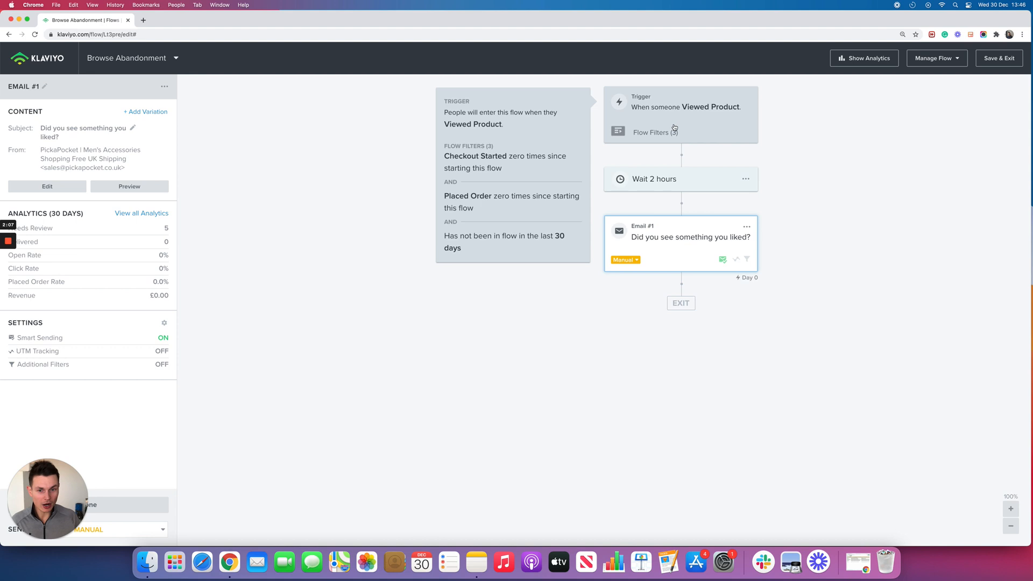
mouse_move(435, 274)
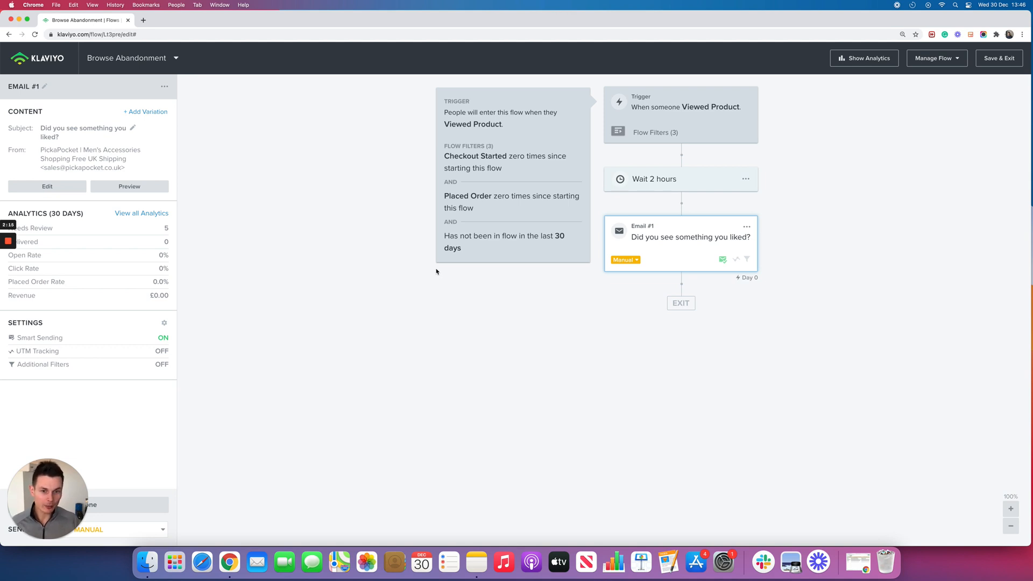
mouse_move(366, 319)
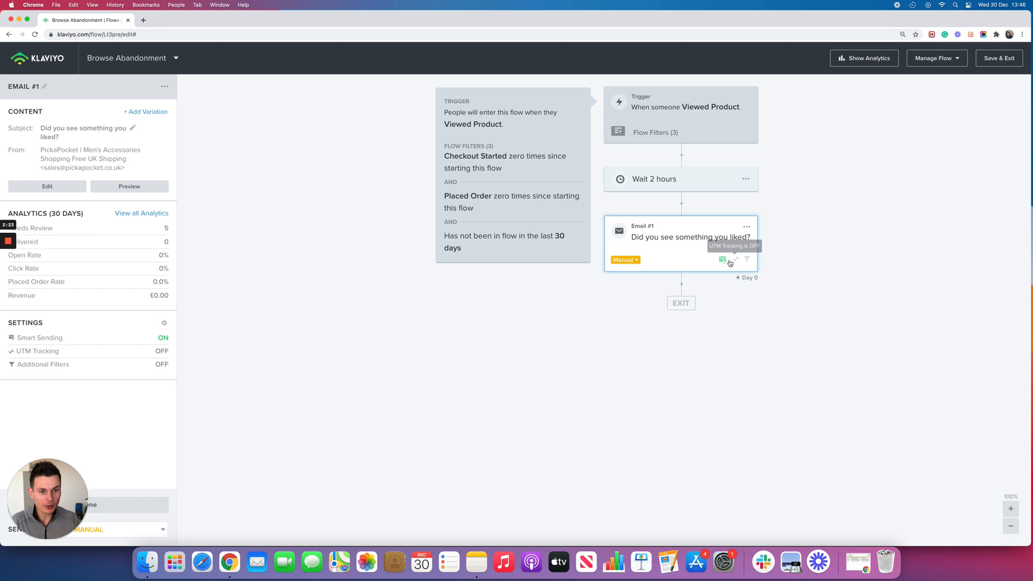
mouse_move(565, 304)
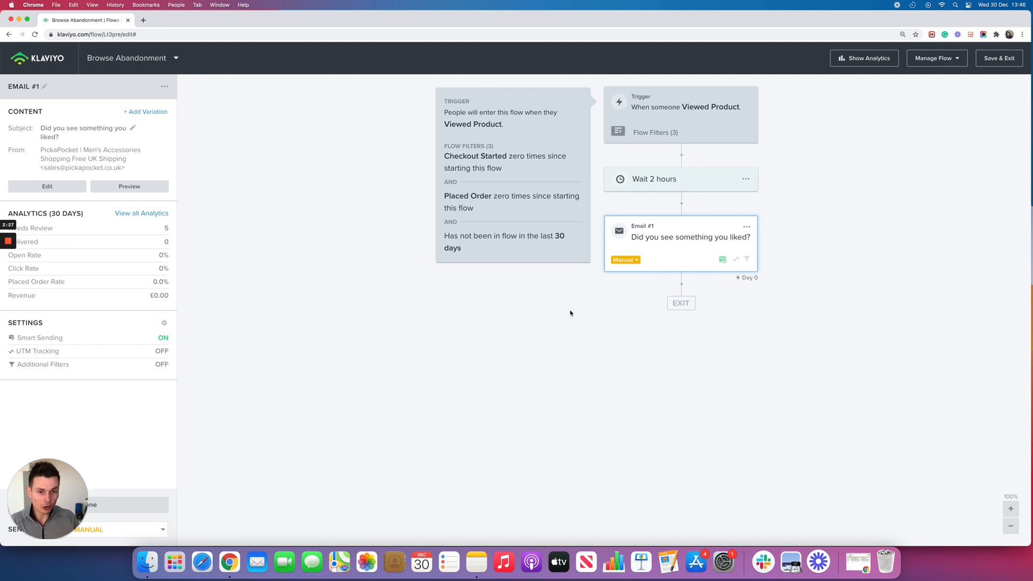
mouse_move(548, 339)
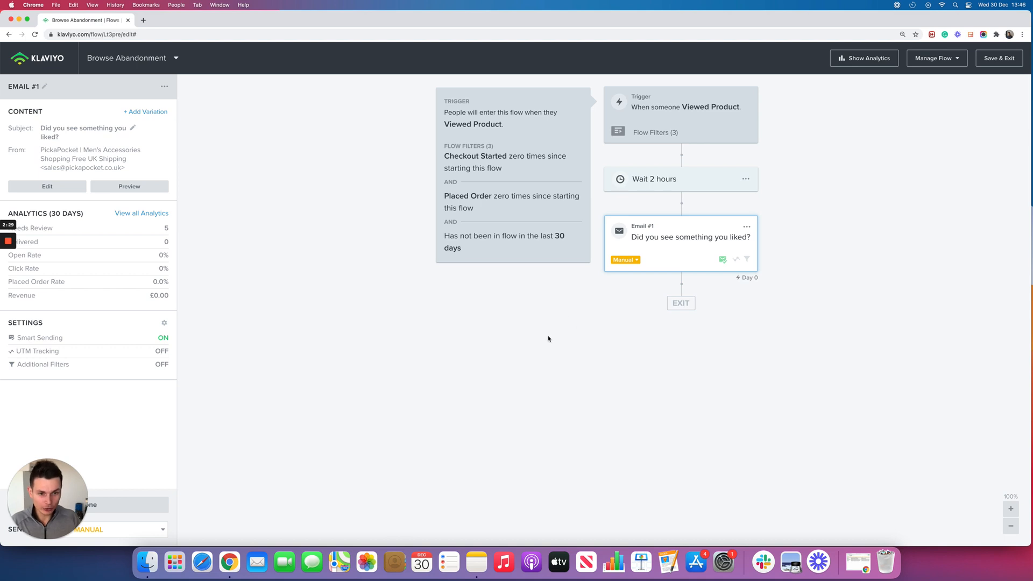
mouse_move(722, 259)
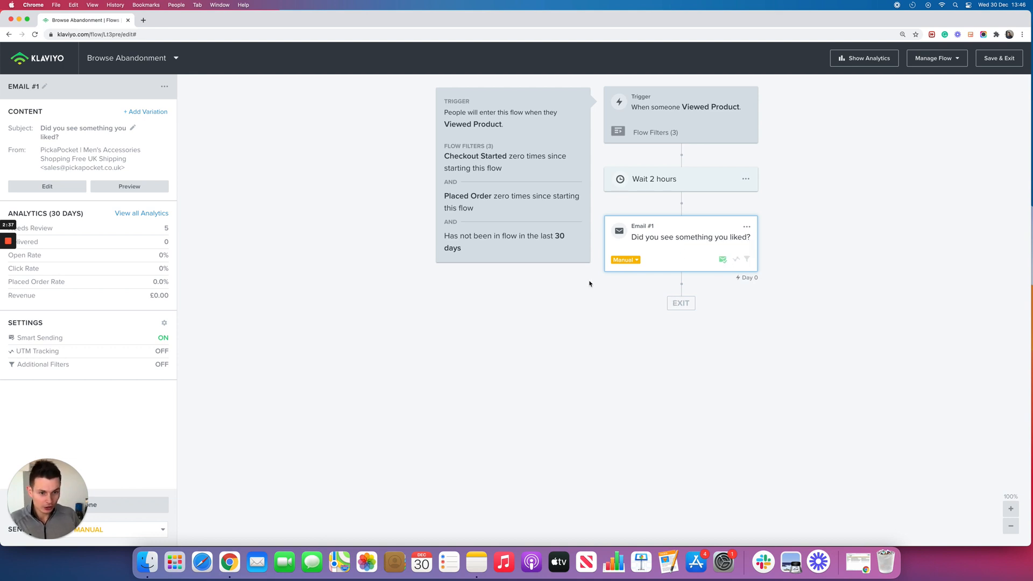
mouse_move(708, 271)
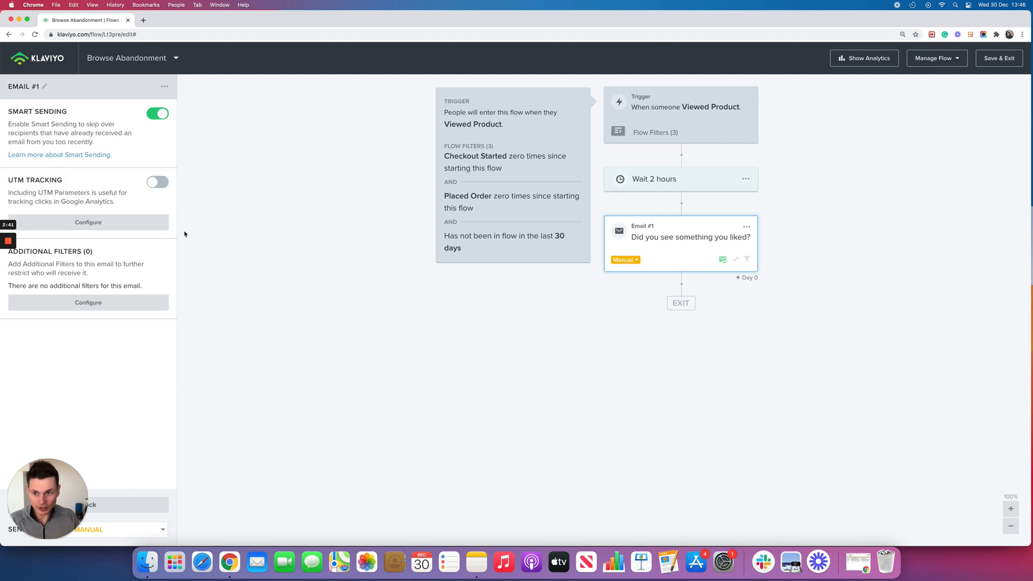
click(157, 113)
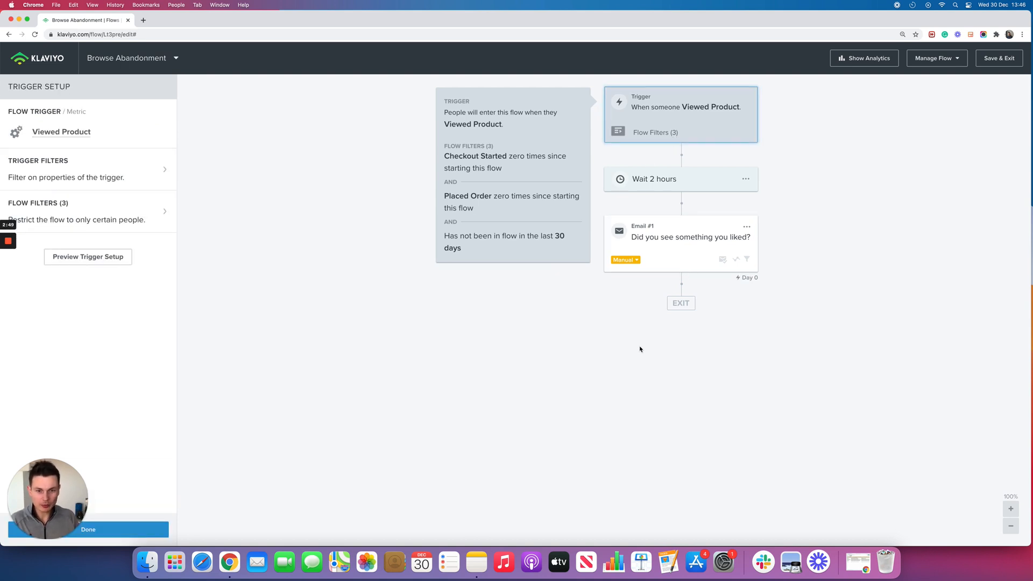
mouse_move(608, 339)
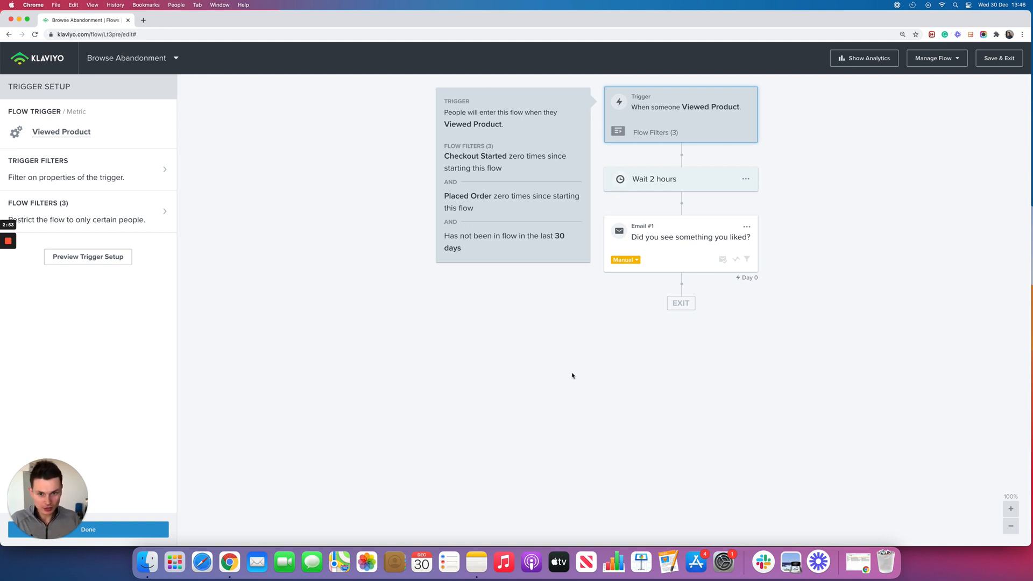
mouse_move(671, 251)
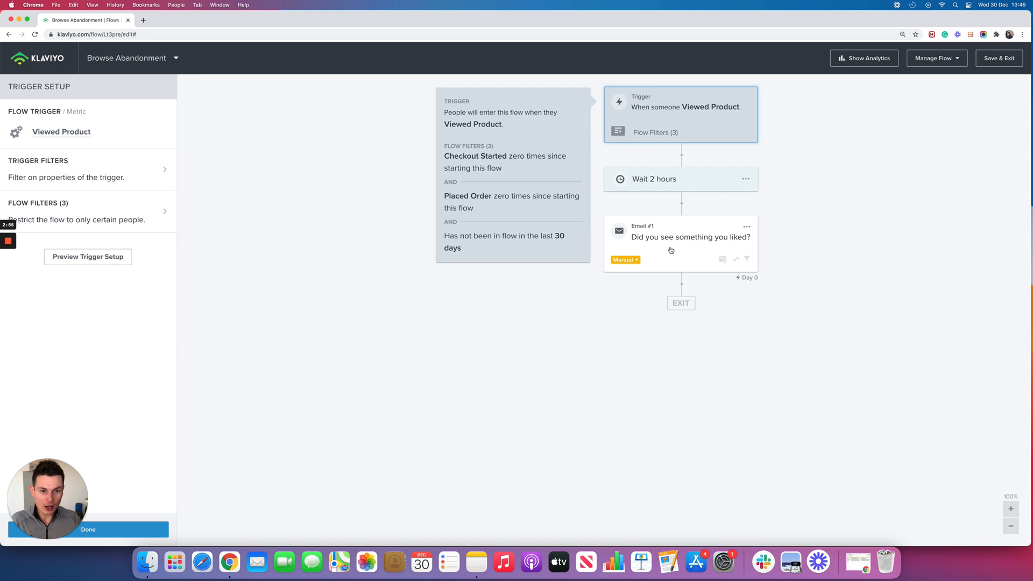
mouse_move(675, 253)
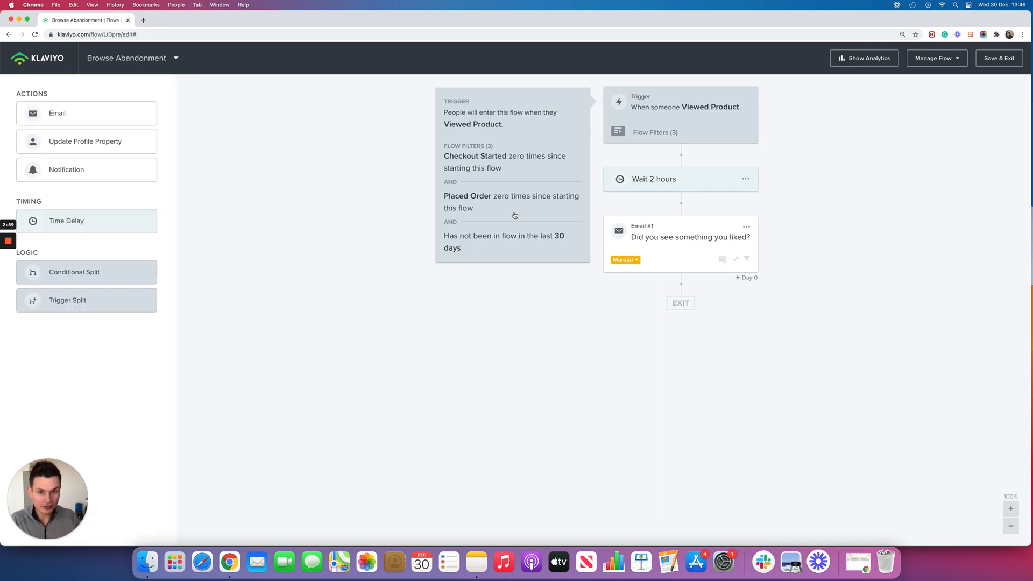
click(680, 114)
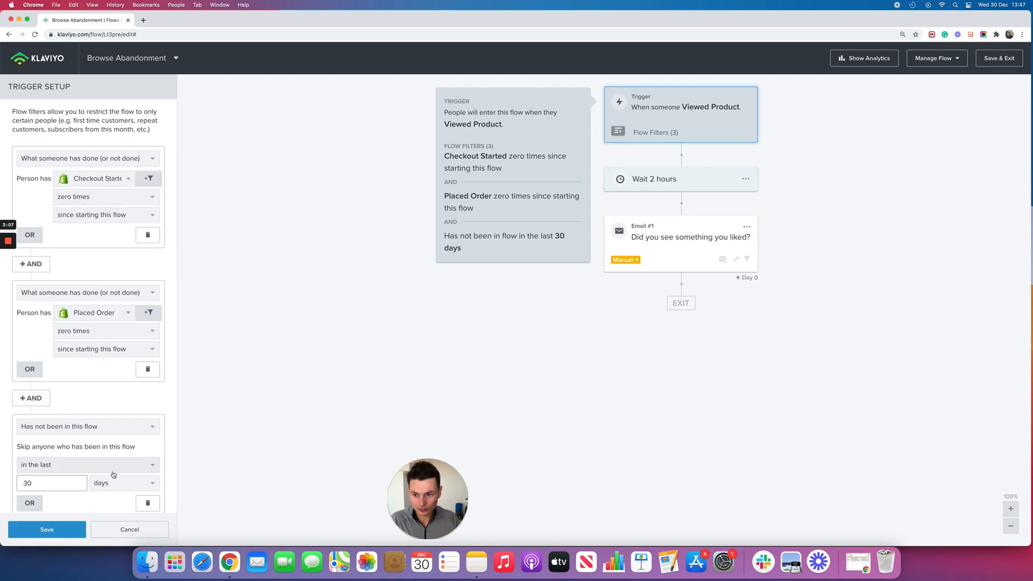
Add an AND condition on what someone has done, with Placed Order as the metric
click(31, 397)
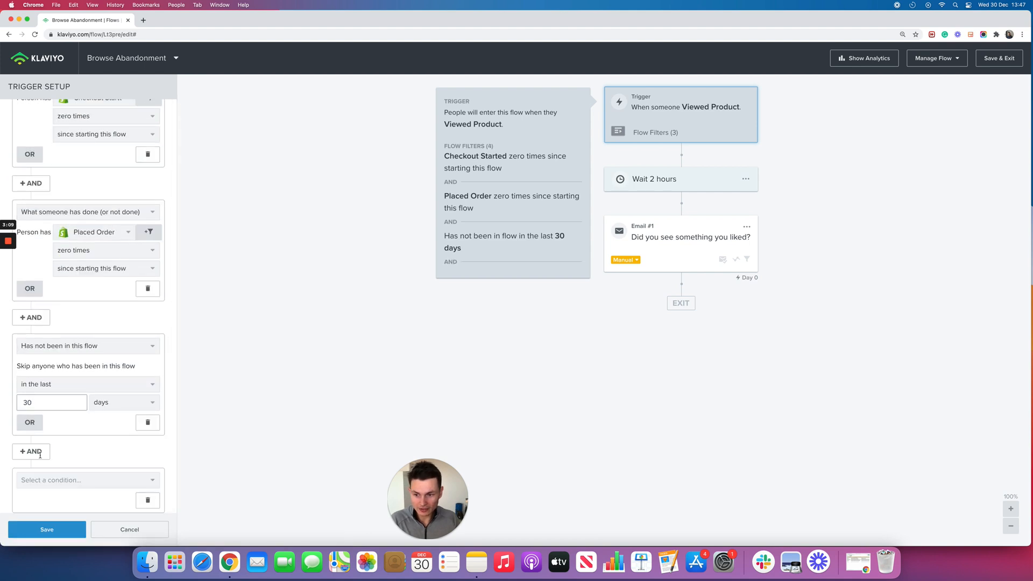
click(87, 434)
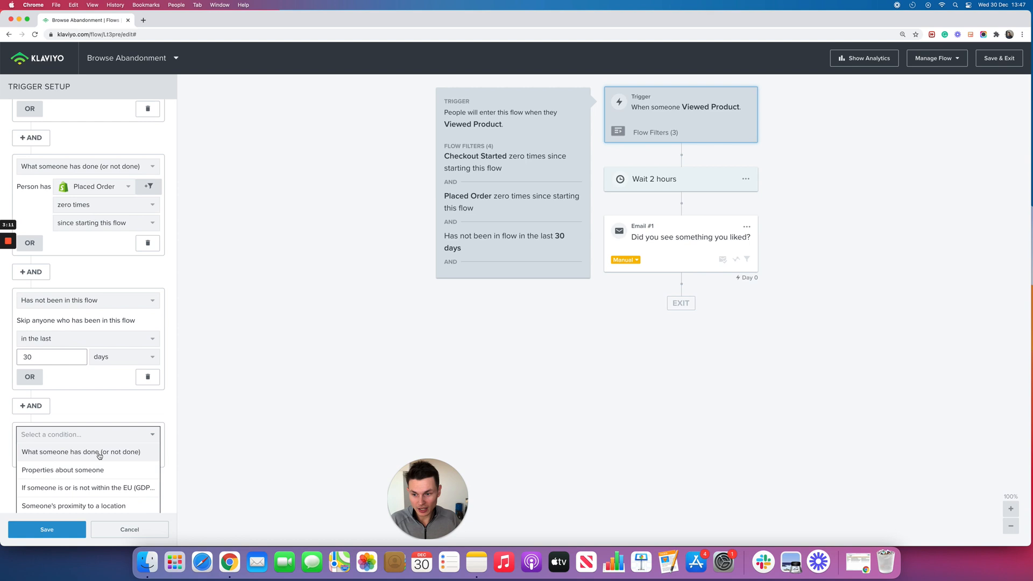
click(81, 452)
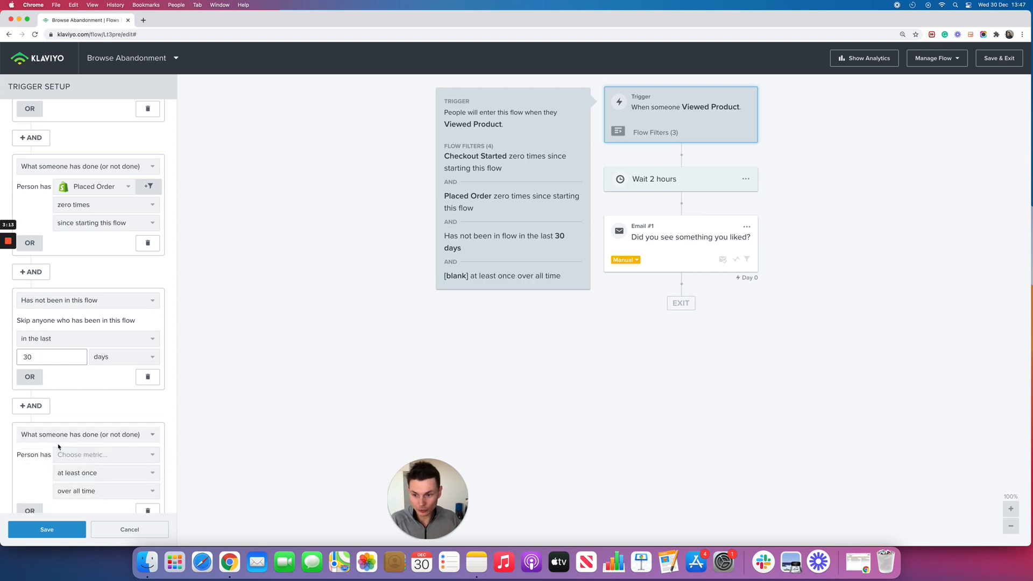
click(106, 408)
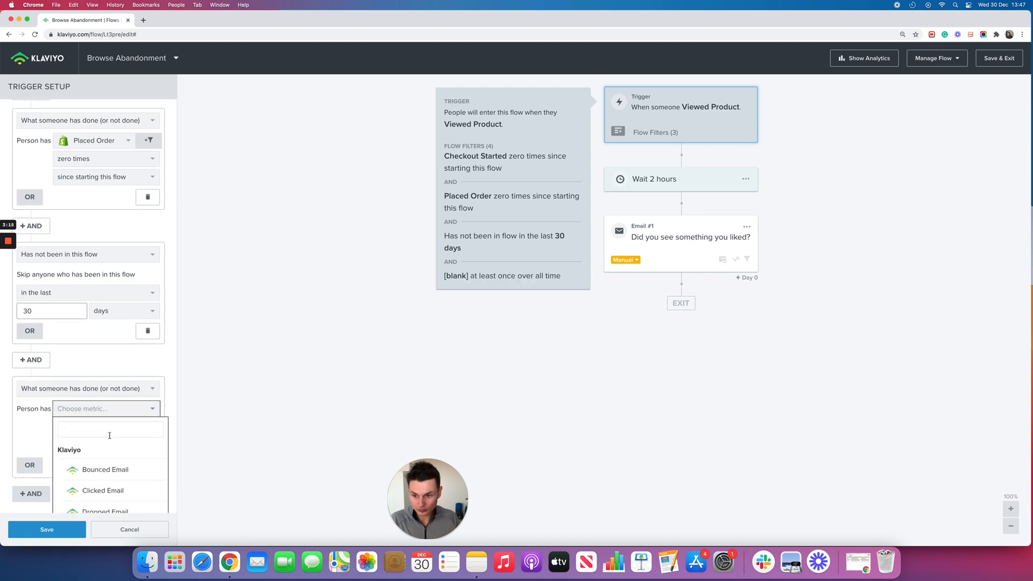
text(placed)
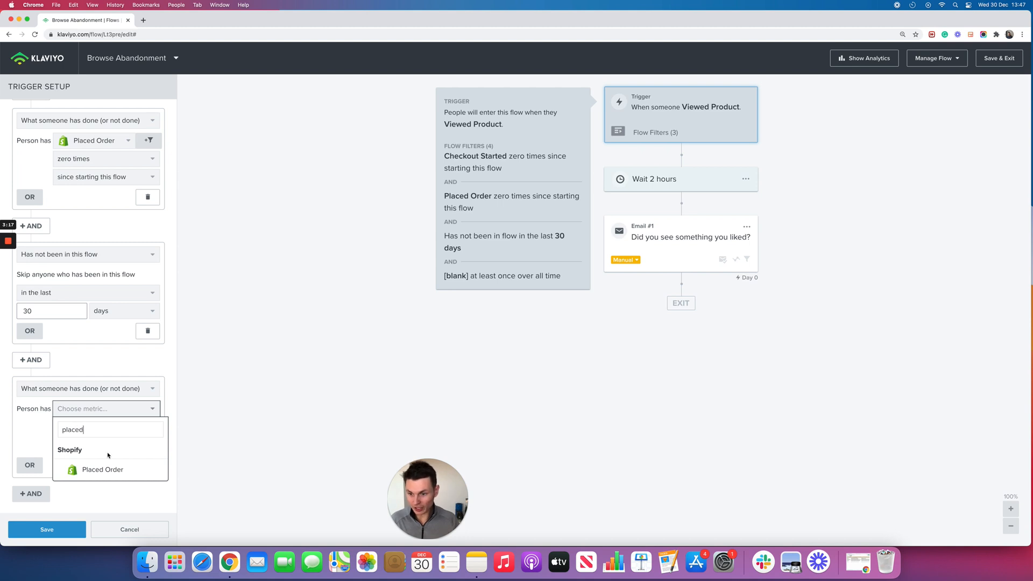
click(102, 469)
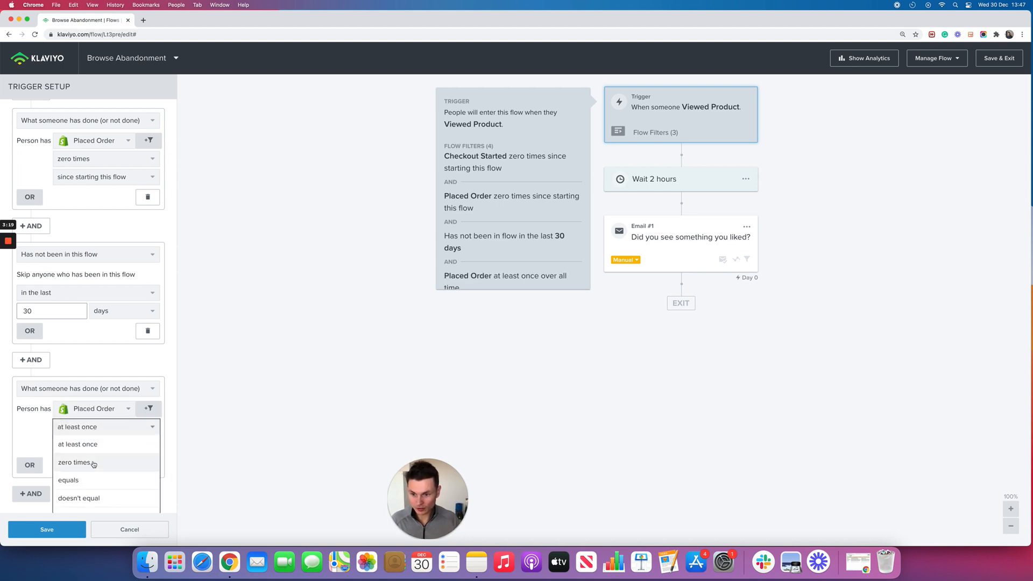
Set it to zero times in the last 7 days and save the flow filters
click(74, 461)
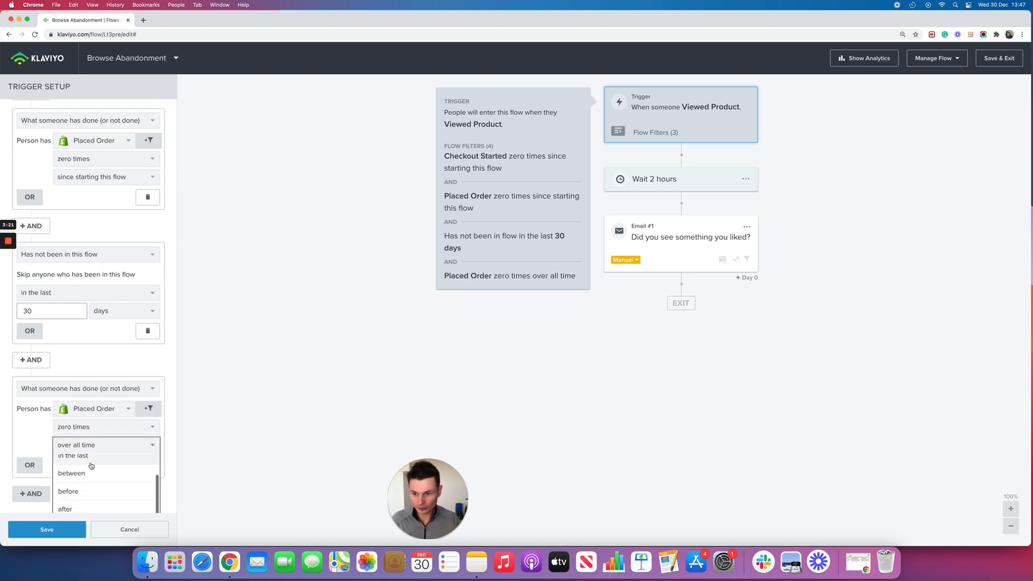
click(72, 455)
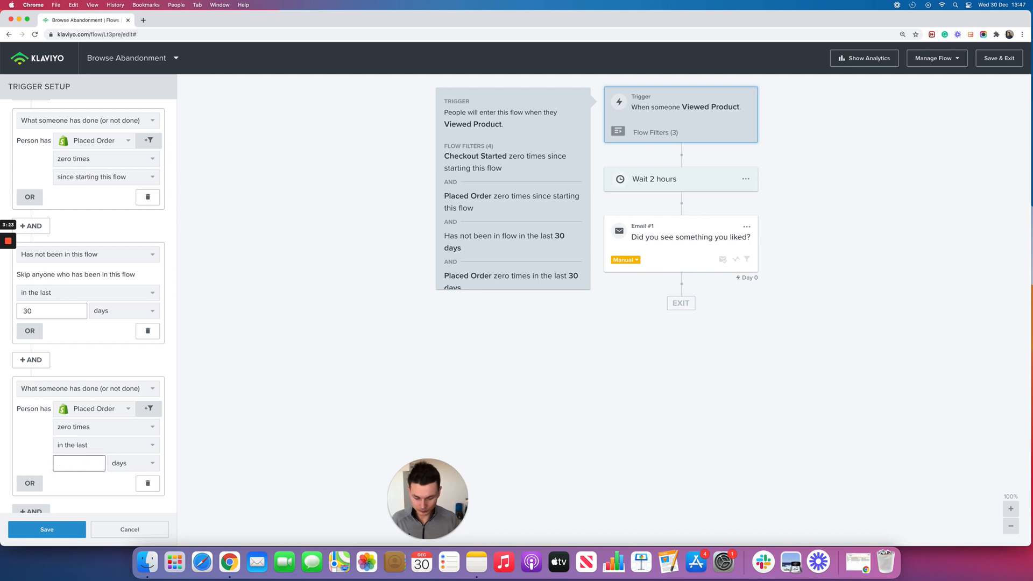
text(7)
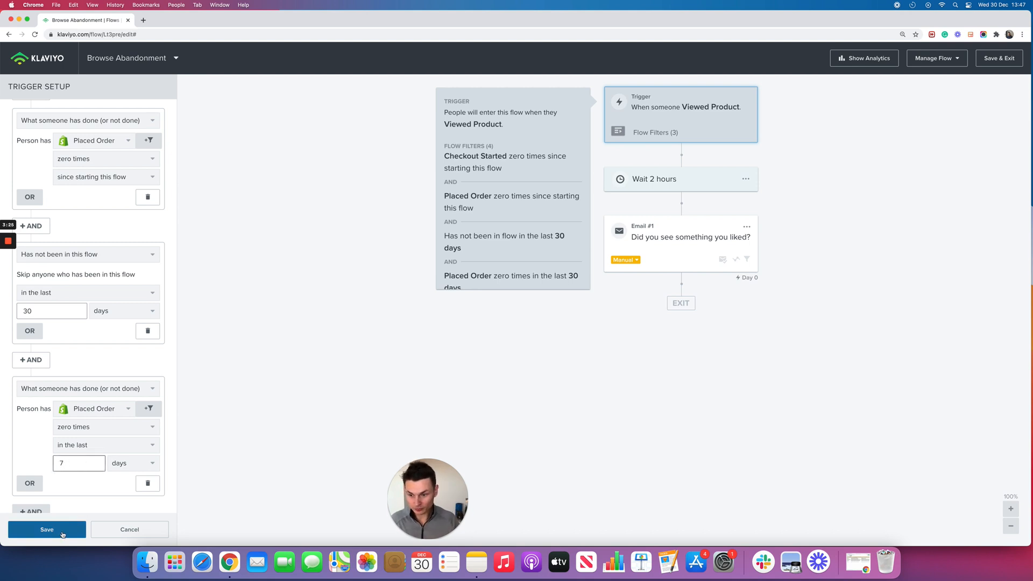
click(47, 529)
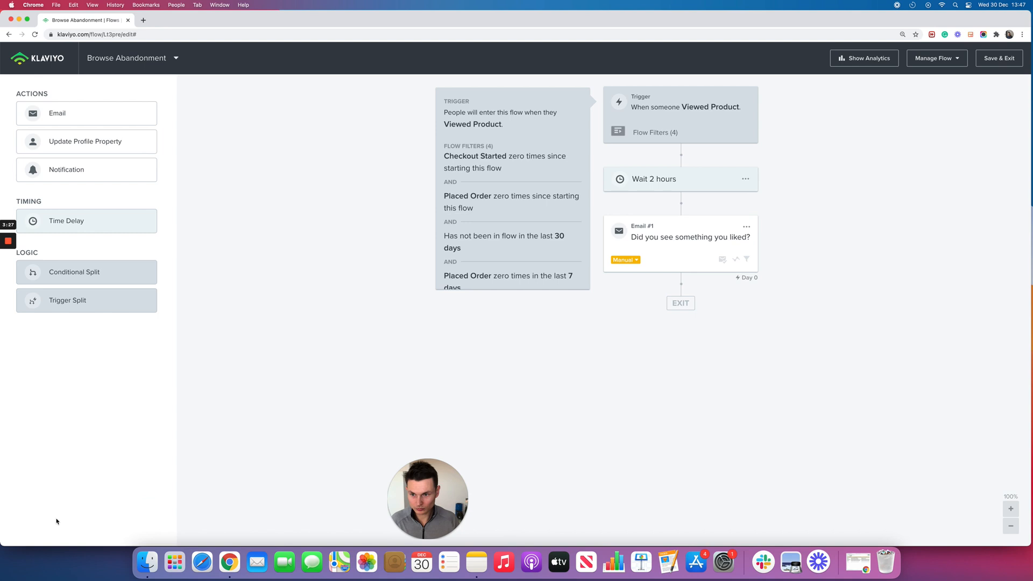
scroll(down, 3)
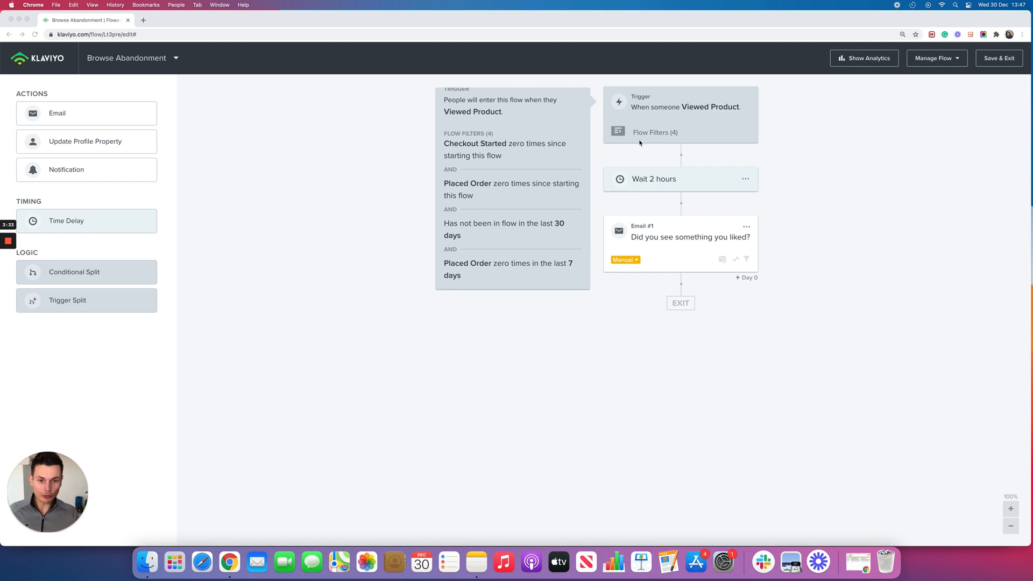
mouse_move(526, 262)
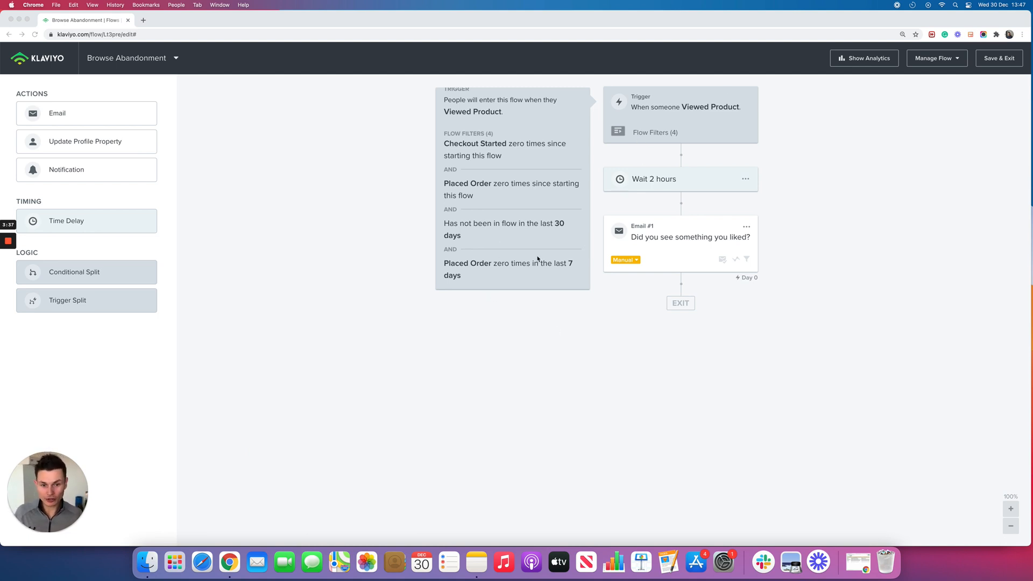
mouse_move(687, 248)
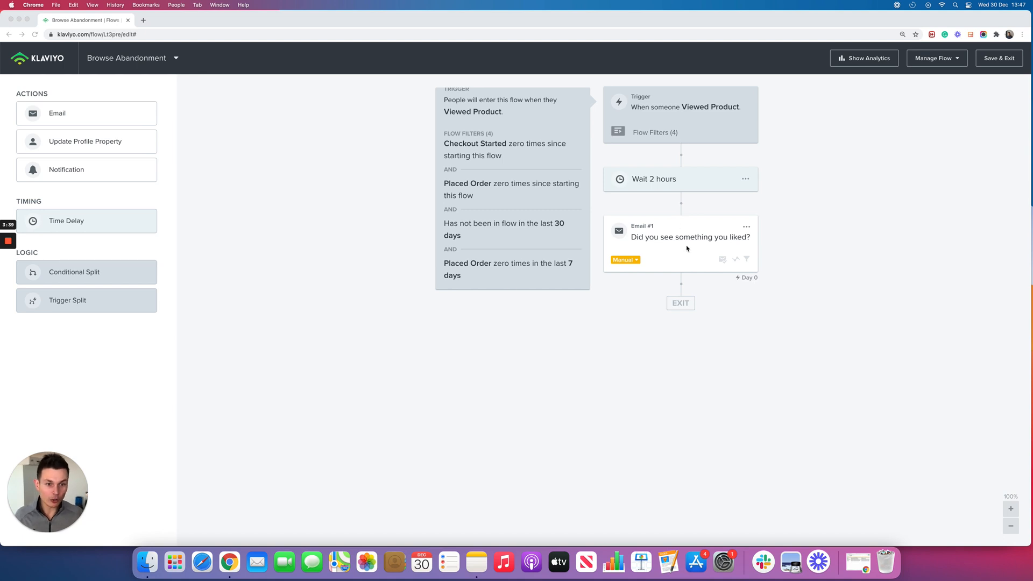
mouse_move(730, 266)
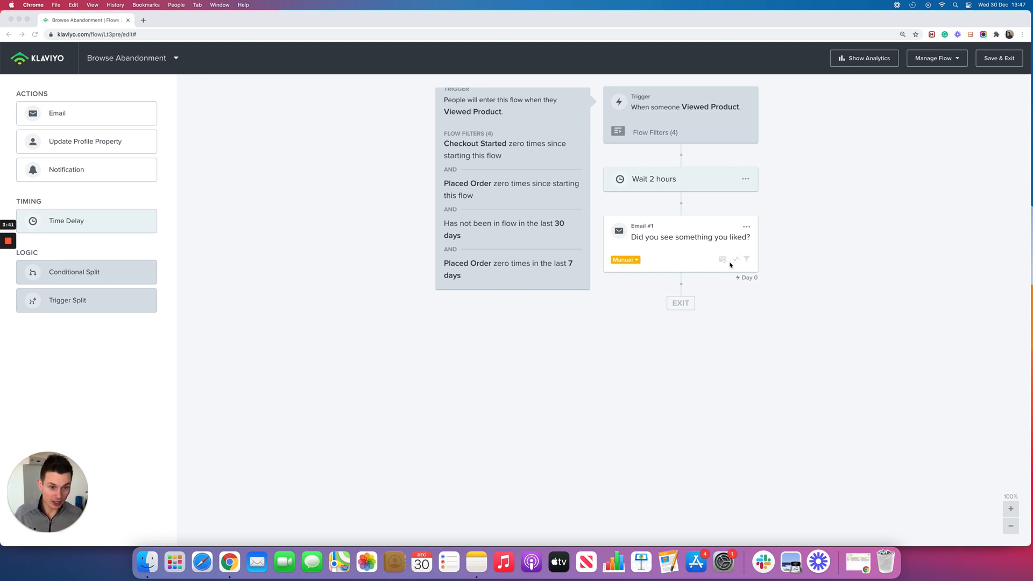
mouse_move(710, 275)
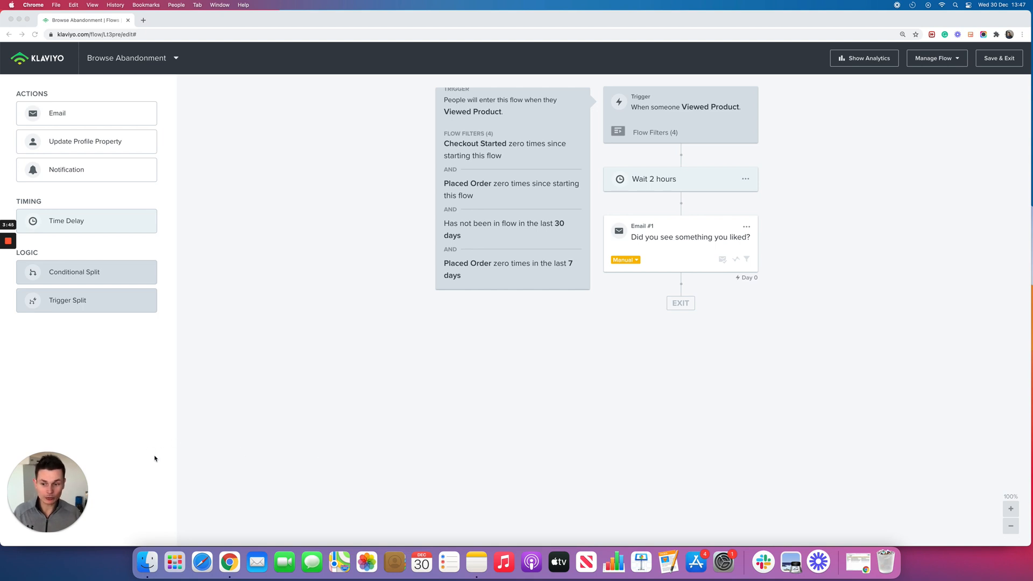
mouse_move(651, 259)
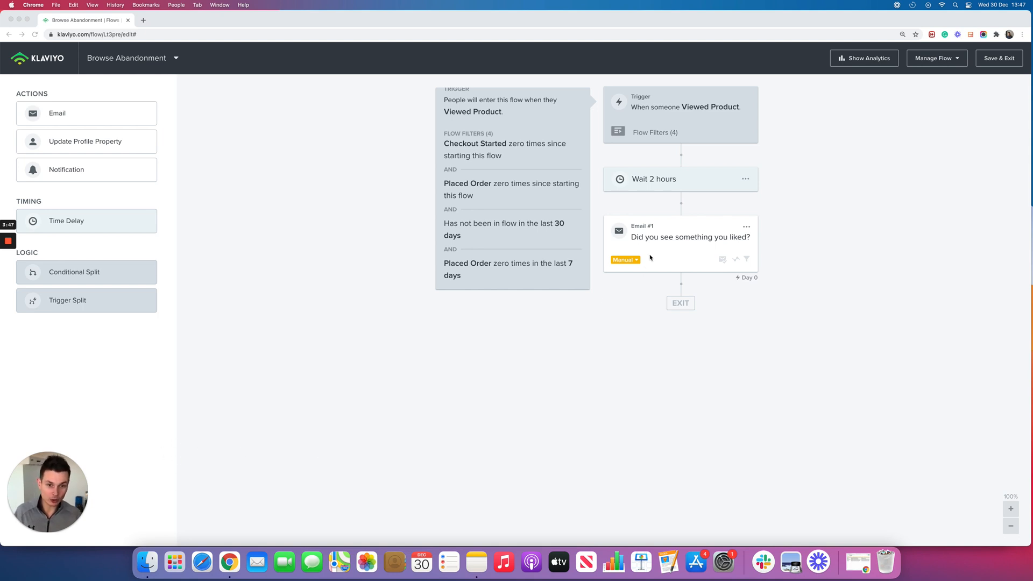
mouse_move(561, 355)
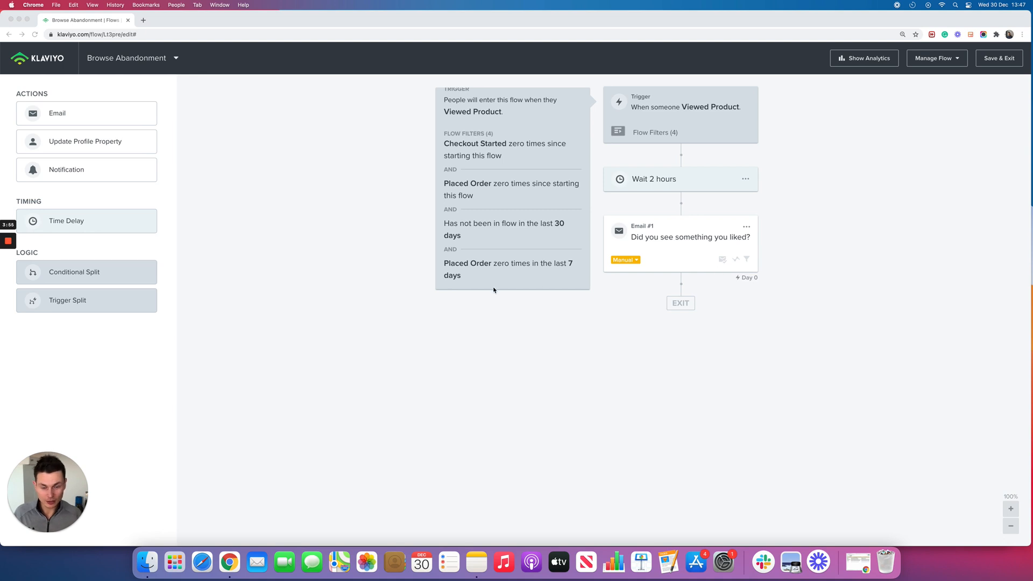
mouse_move(465, 274)
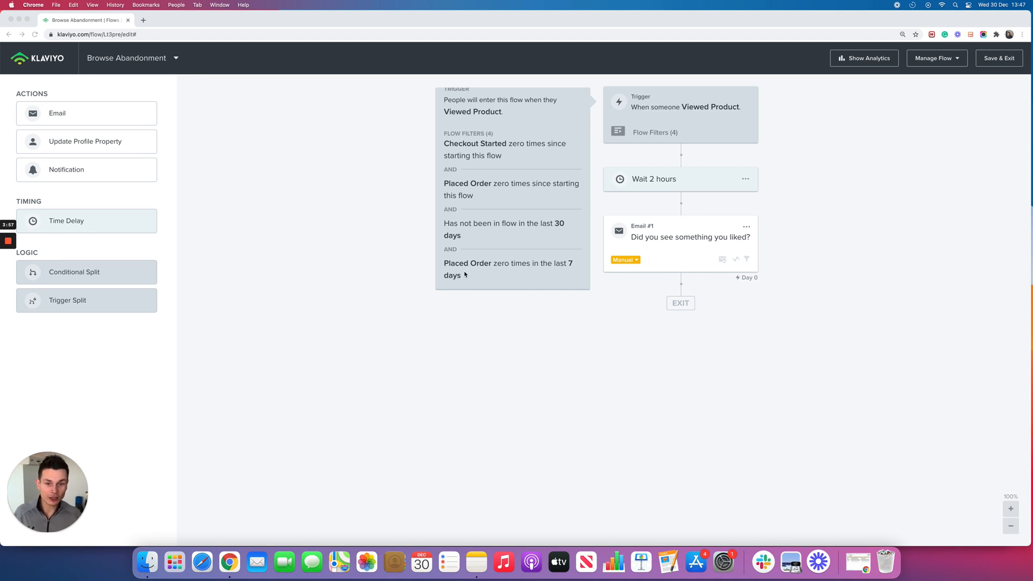
mouse_move(418, 333)
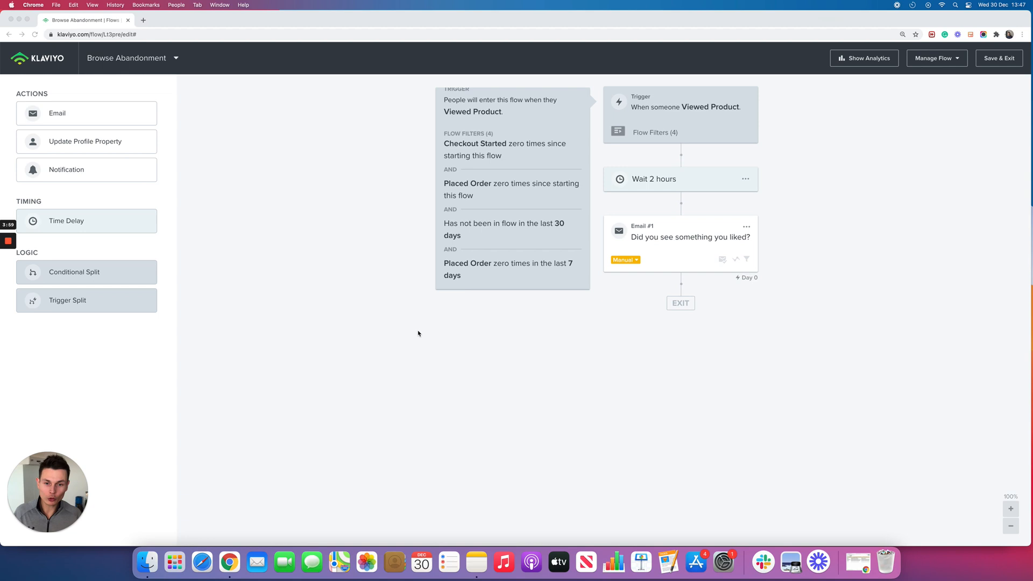